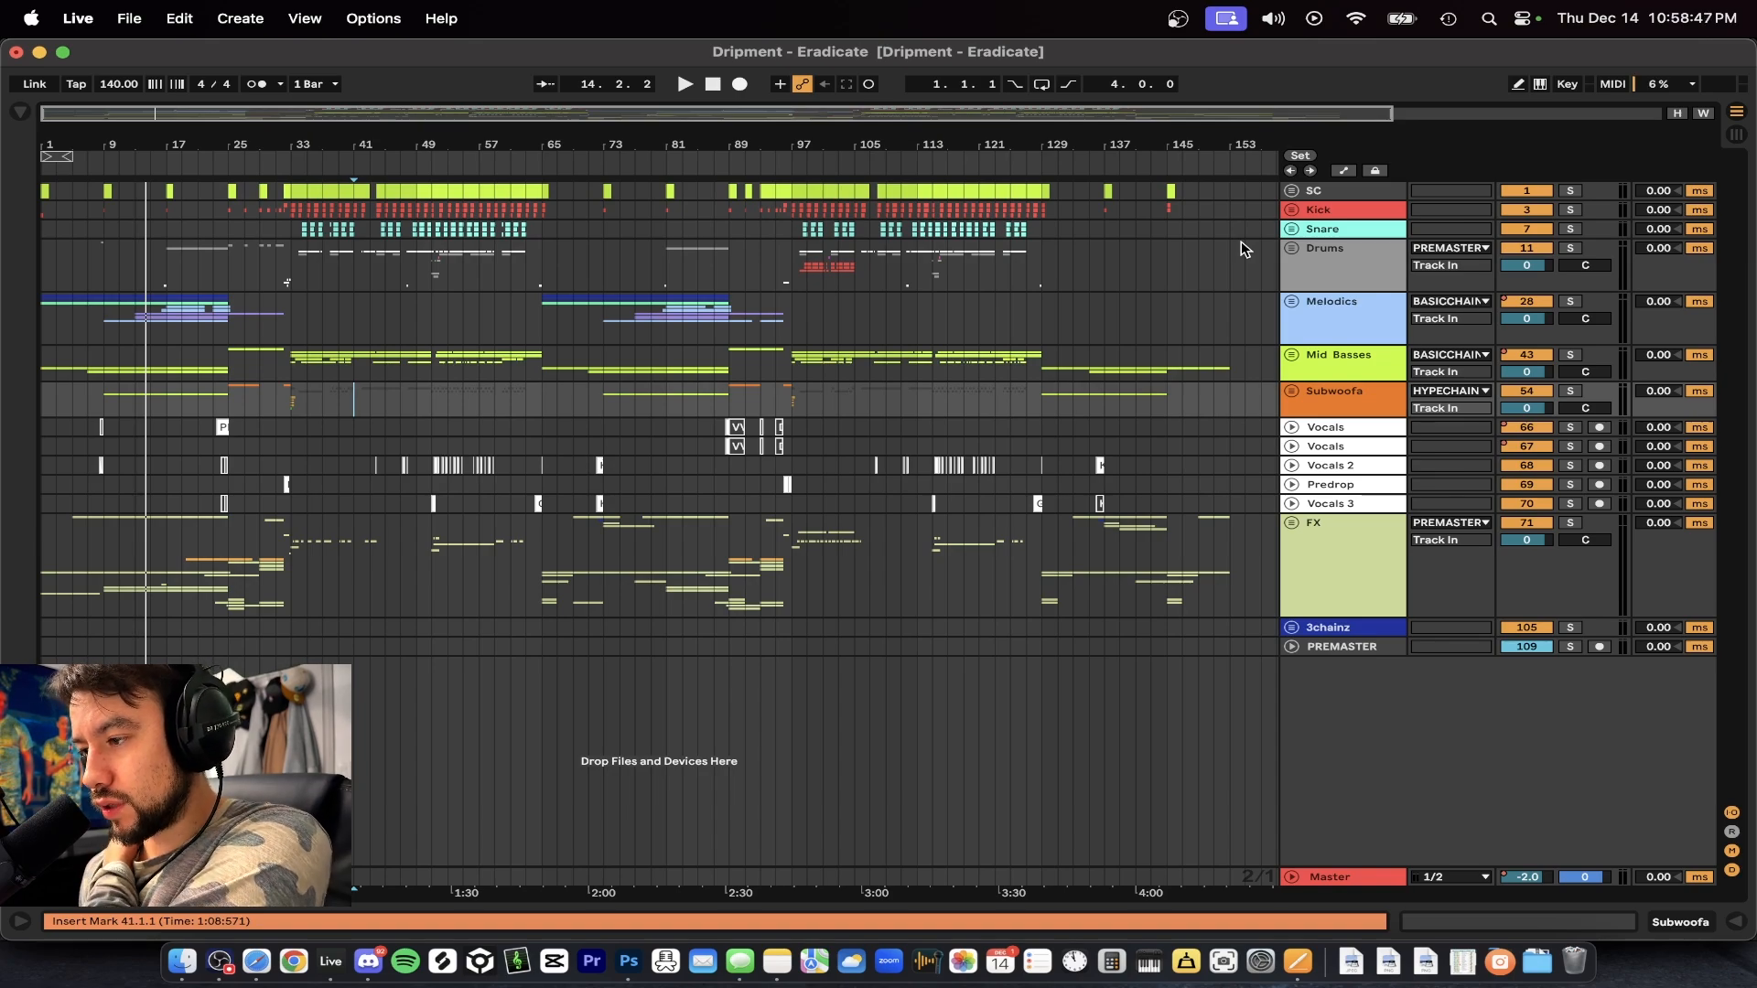
Step: Insert two audio tracks after the last track and name one 'resampling'
{"action": "left_click", "coordinate": [1340, 647]}
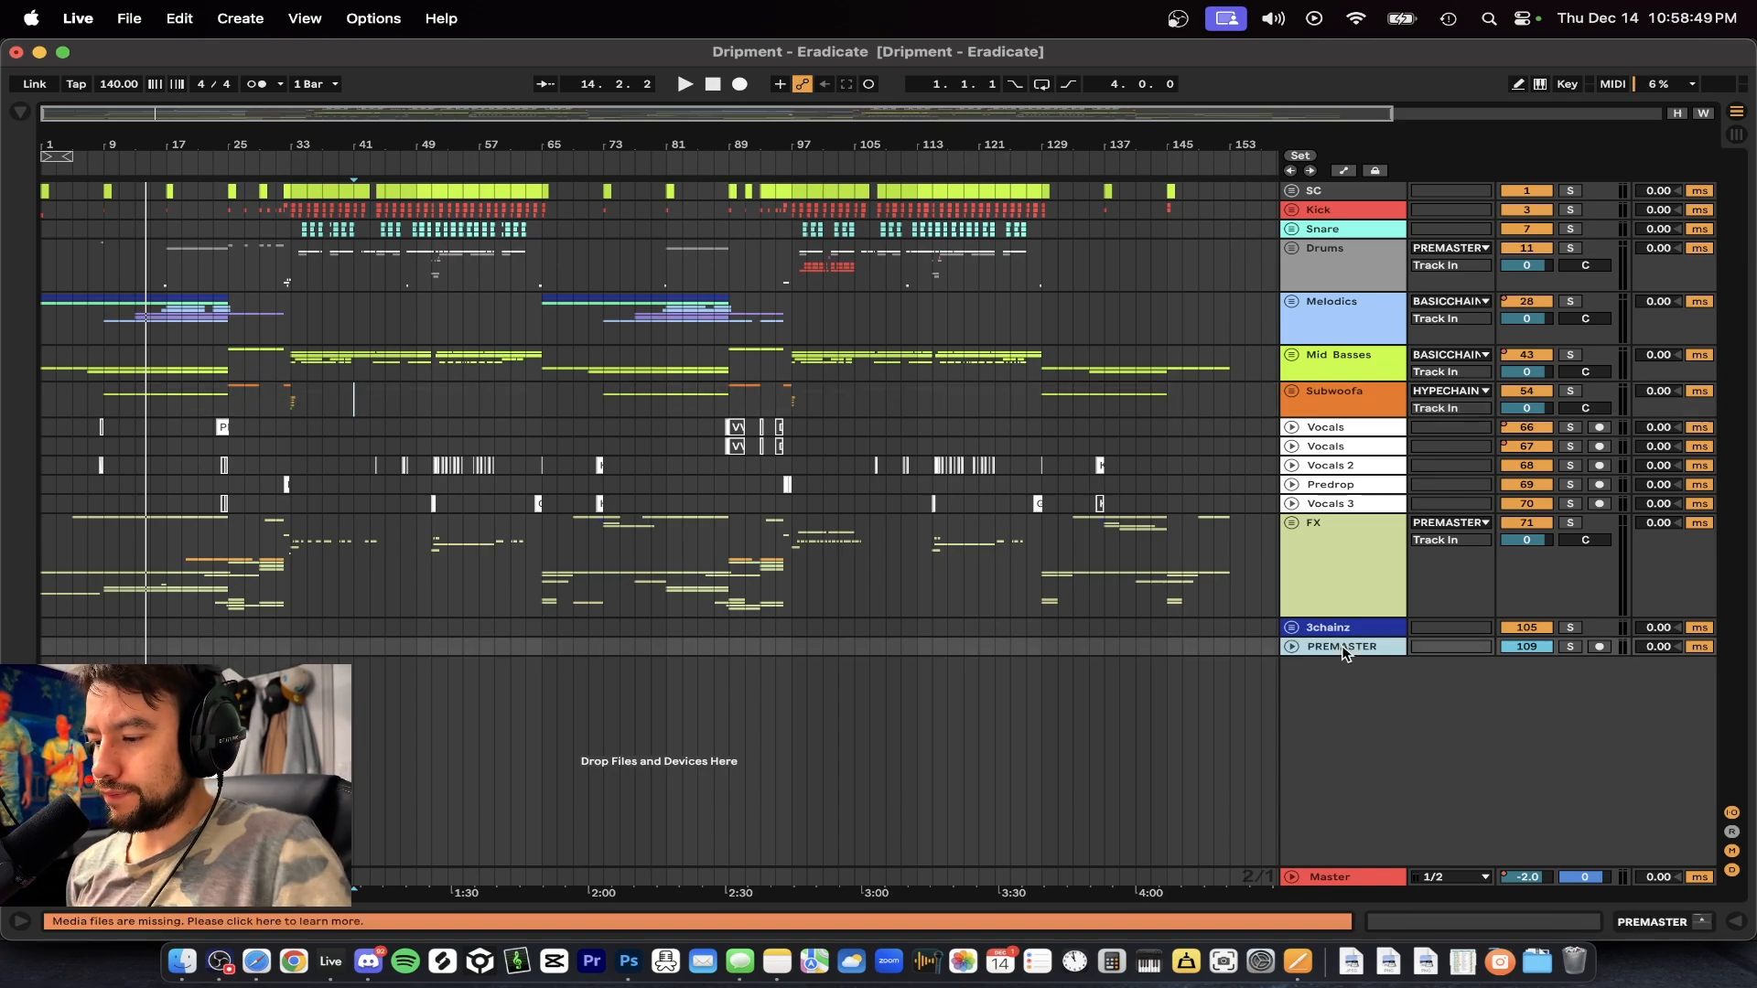
{"action": "left_click", "coordinate": [239, 18]}
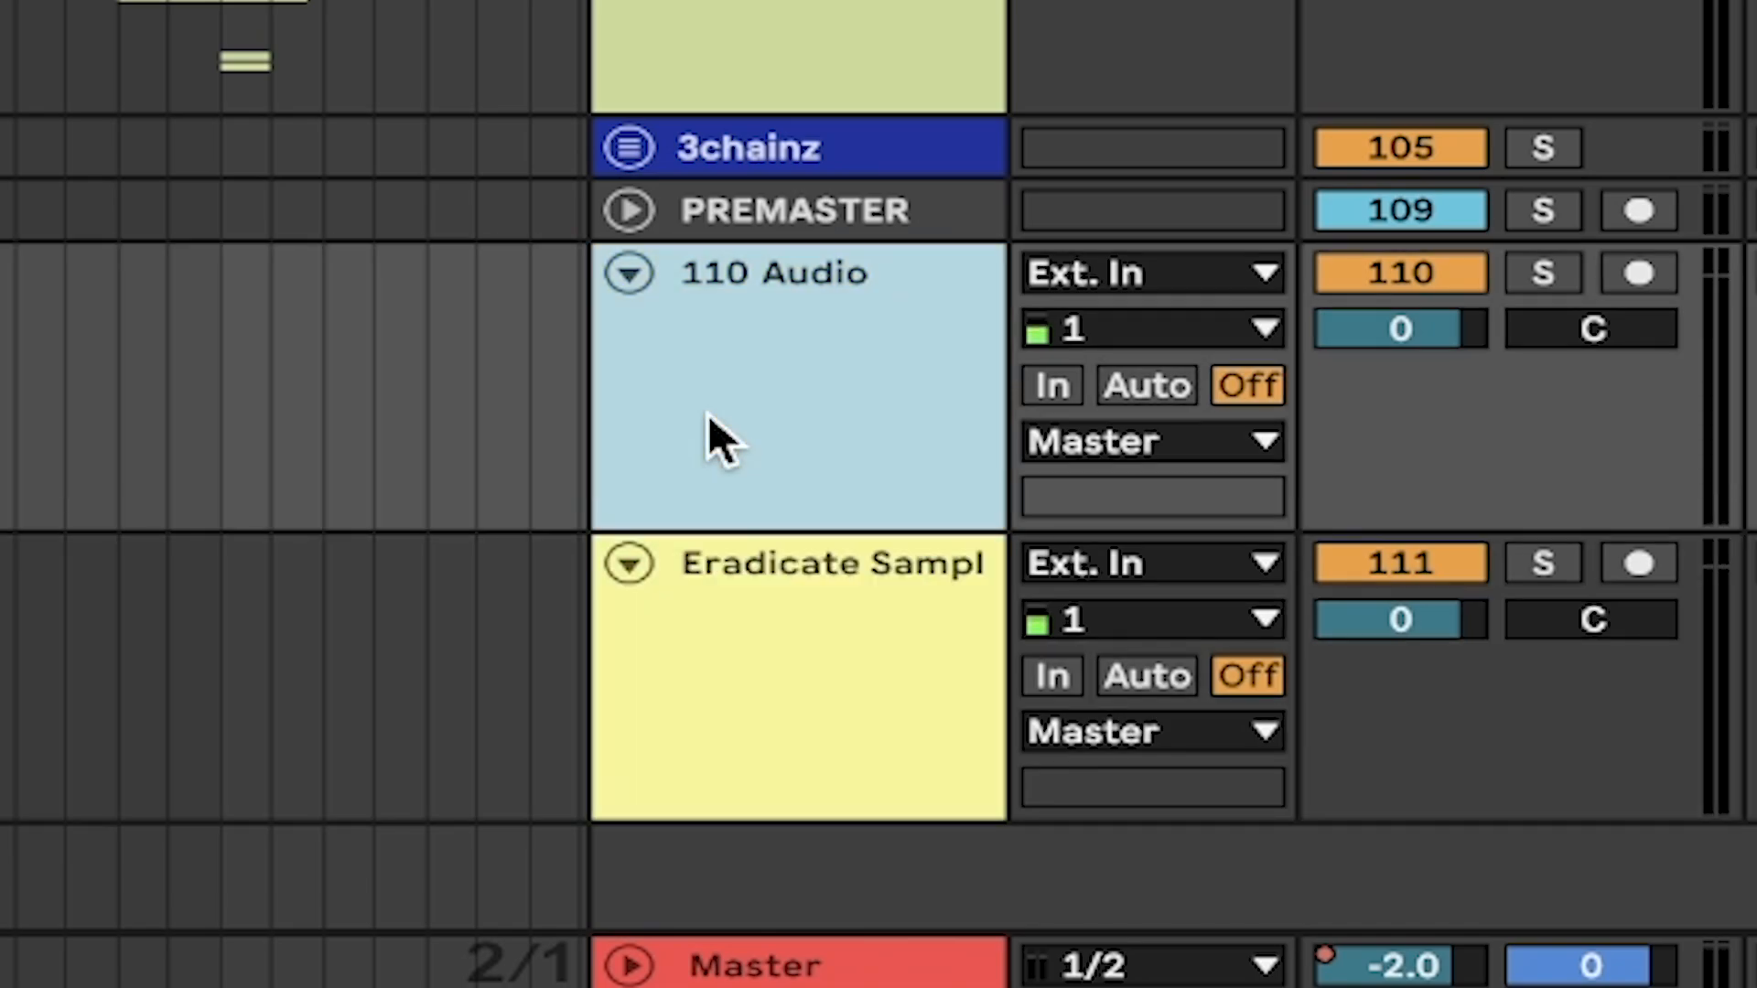
{"action": "type", "text": "resampling"}
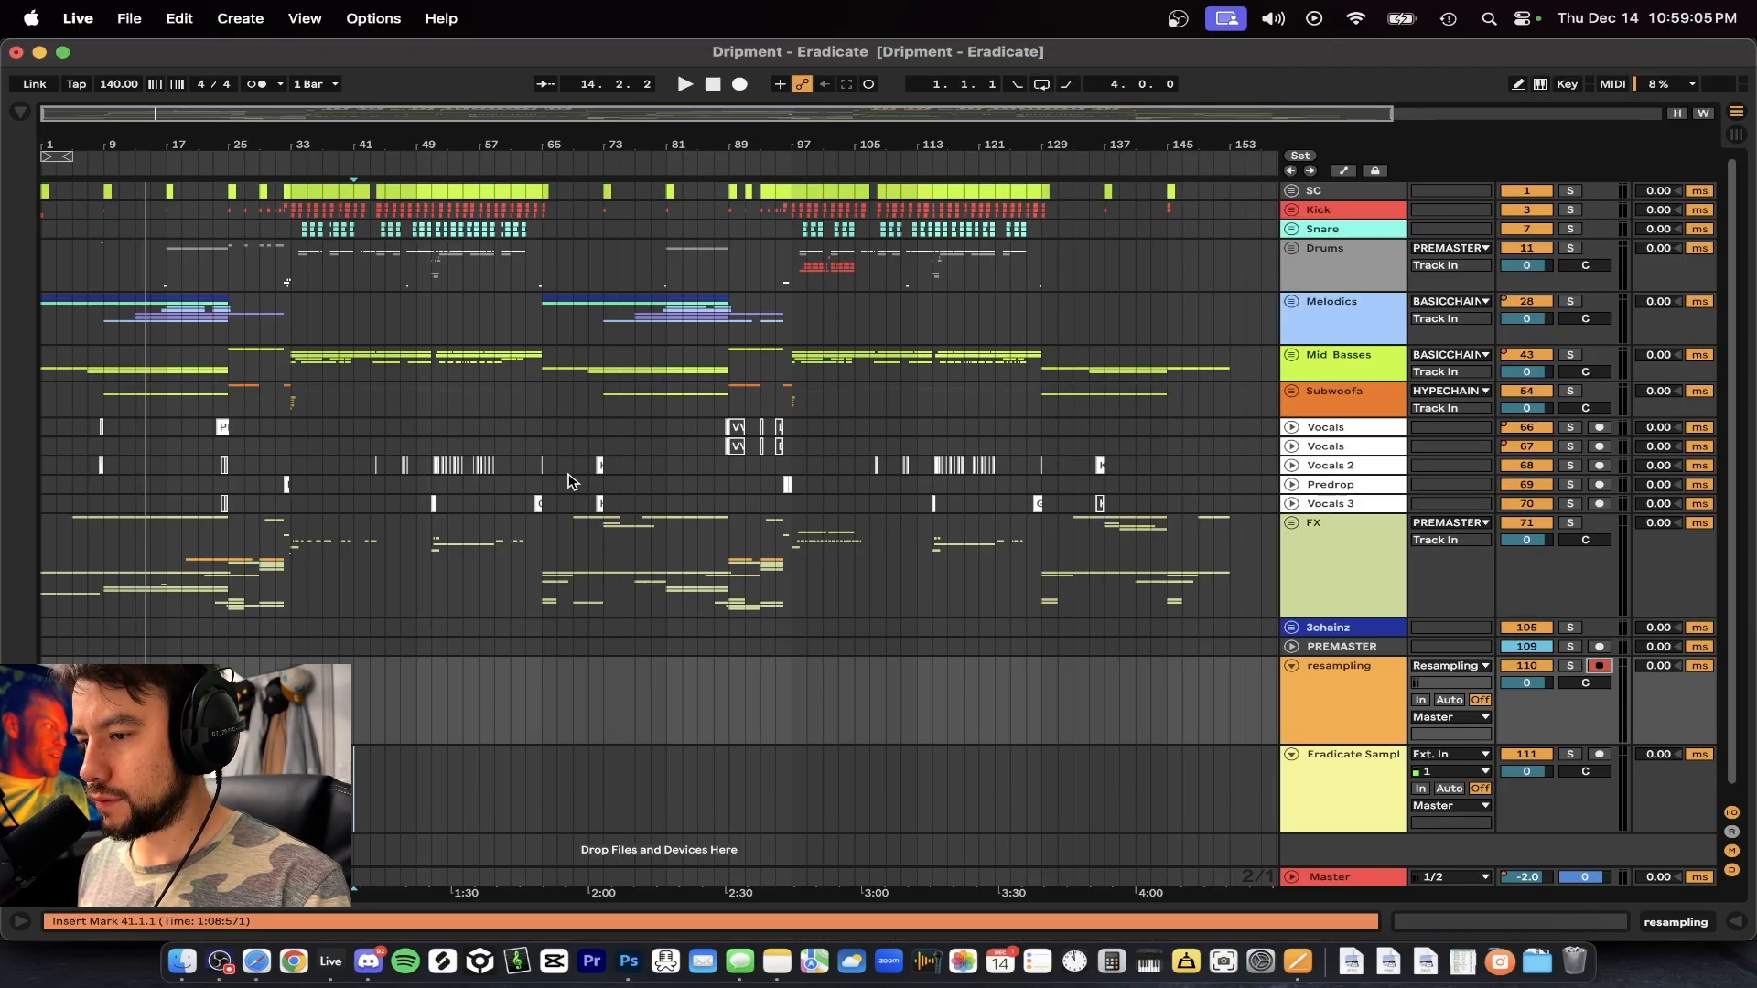
{"action": "mouse_move", "coordinate": [1092, 255]}
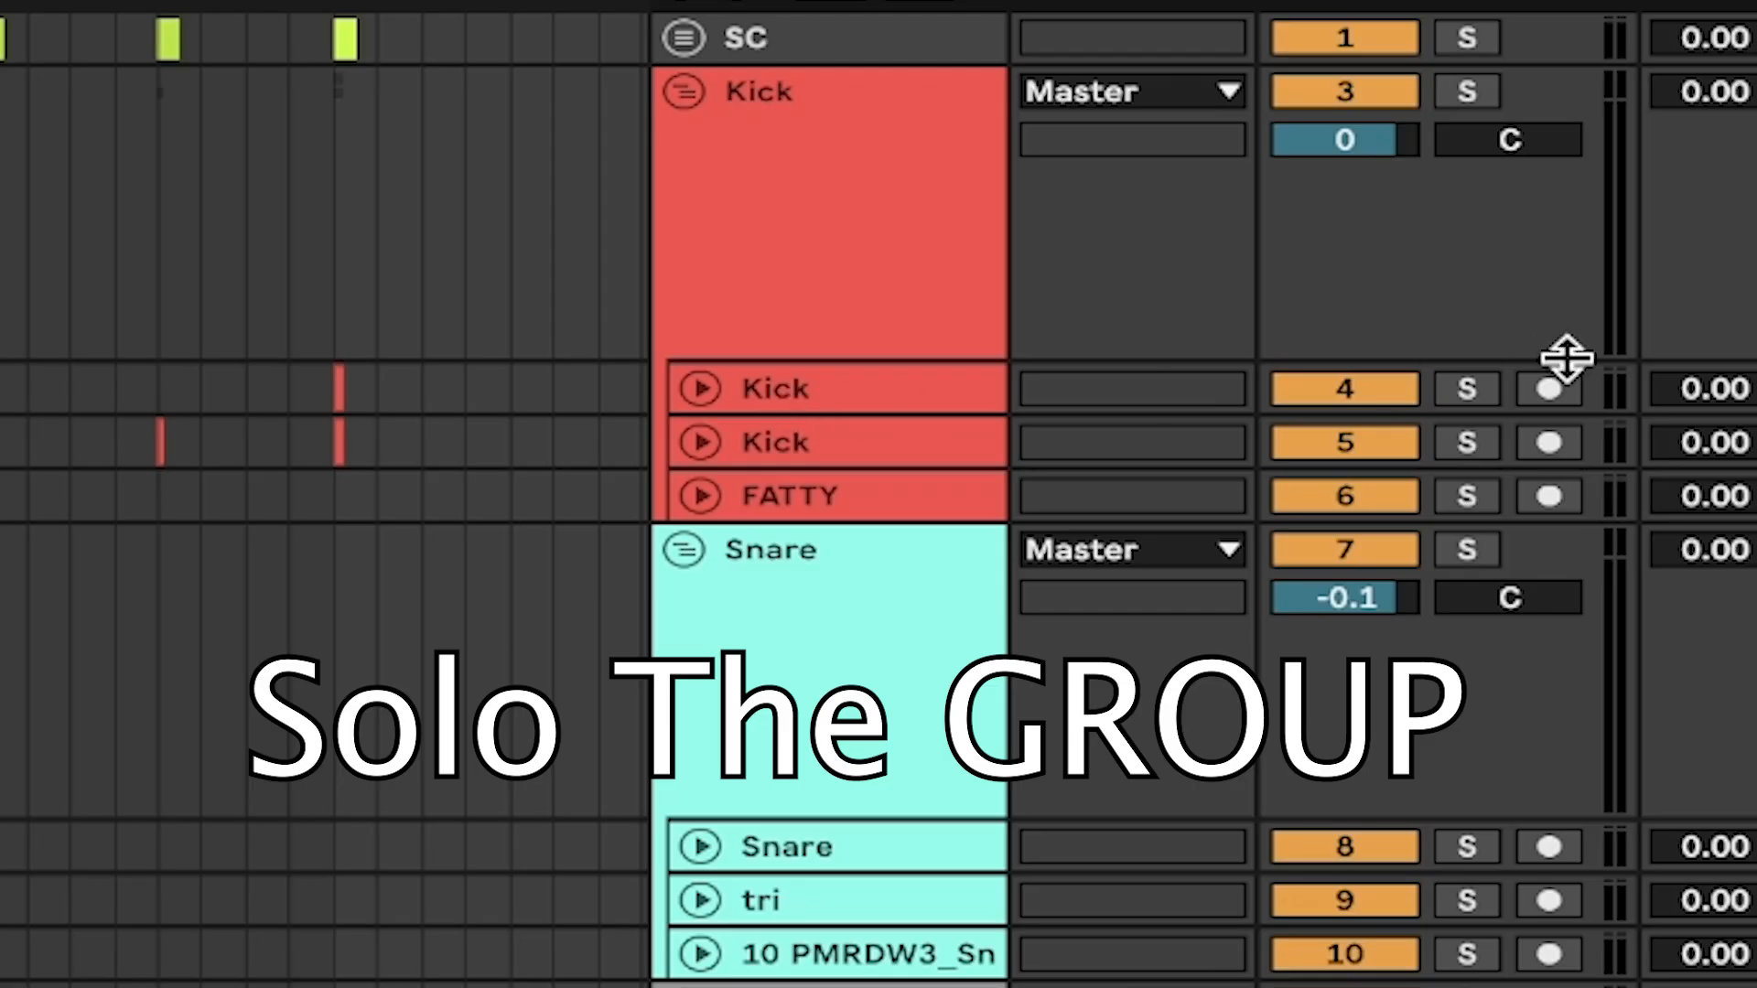
Step: Solo the drum group, set the loop position and record a short resampling test clip
{"action": "left_click", "coordinate": [1466, 91]}
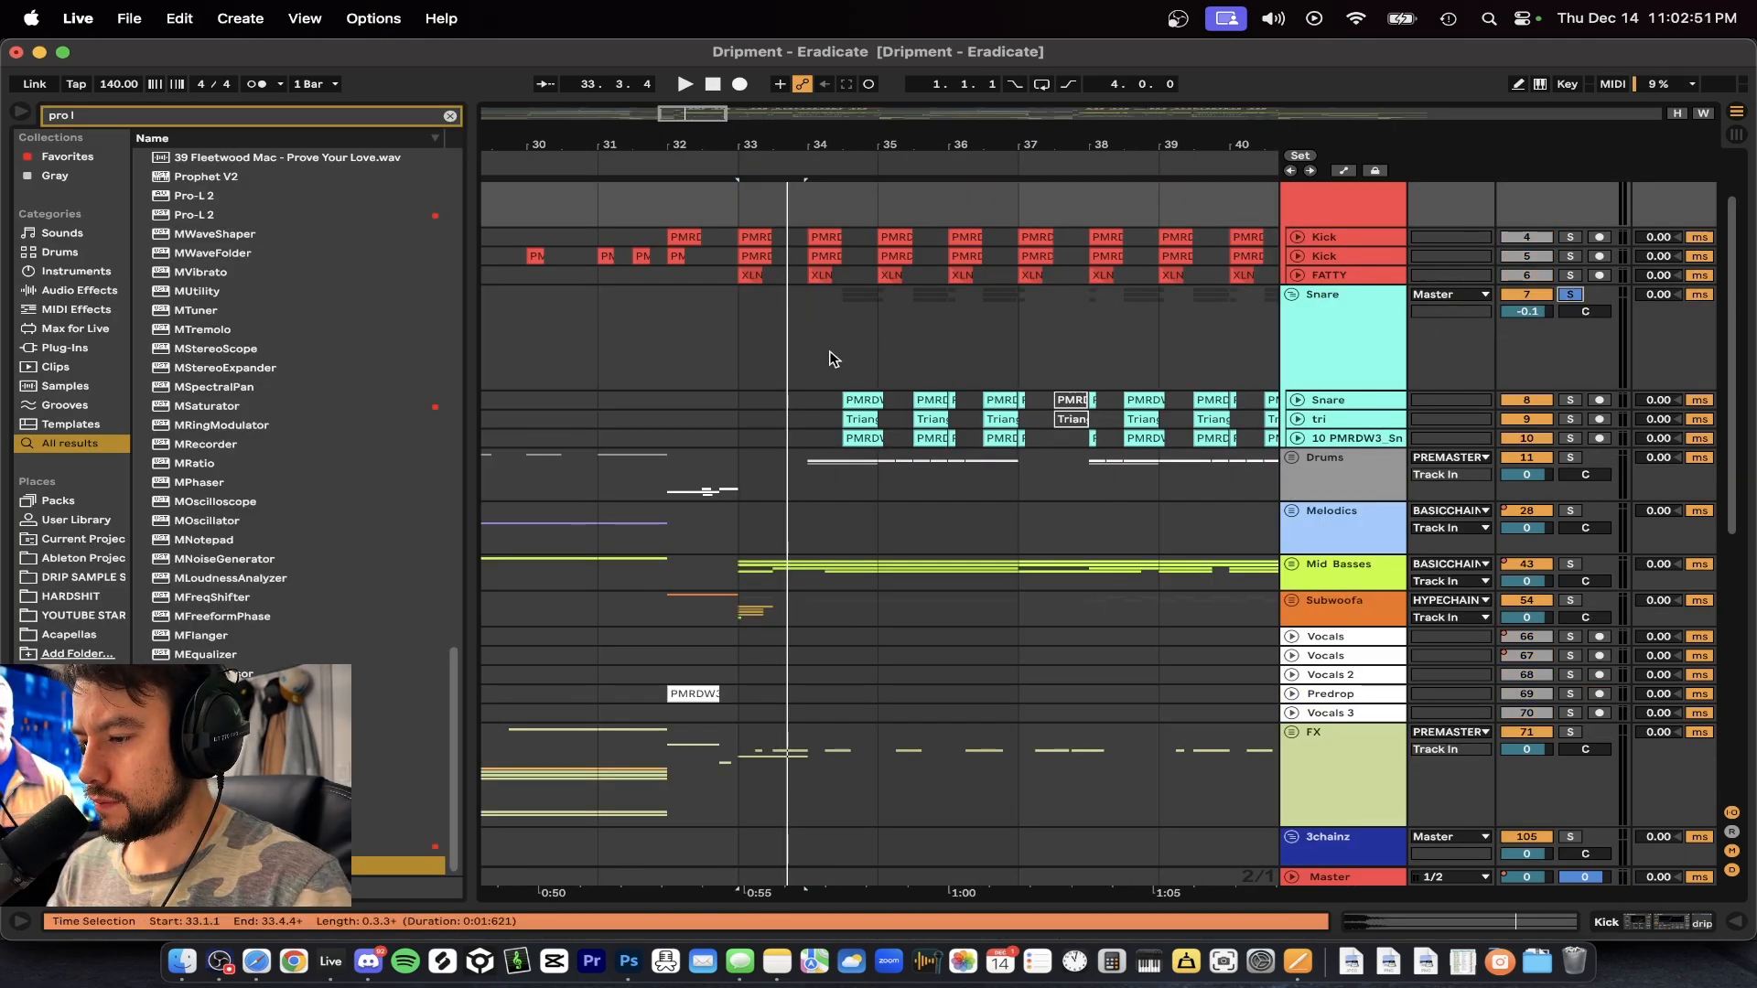
{"action": "left_click", "coordinate": [683, 83]}
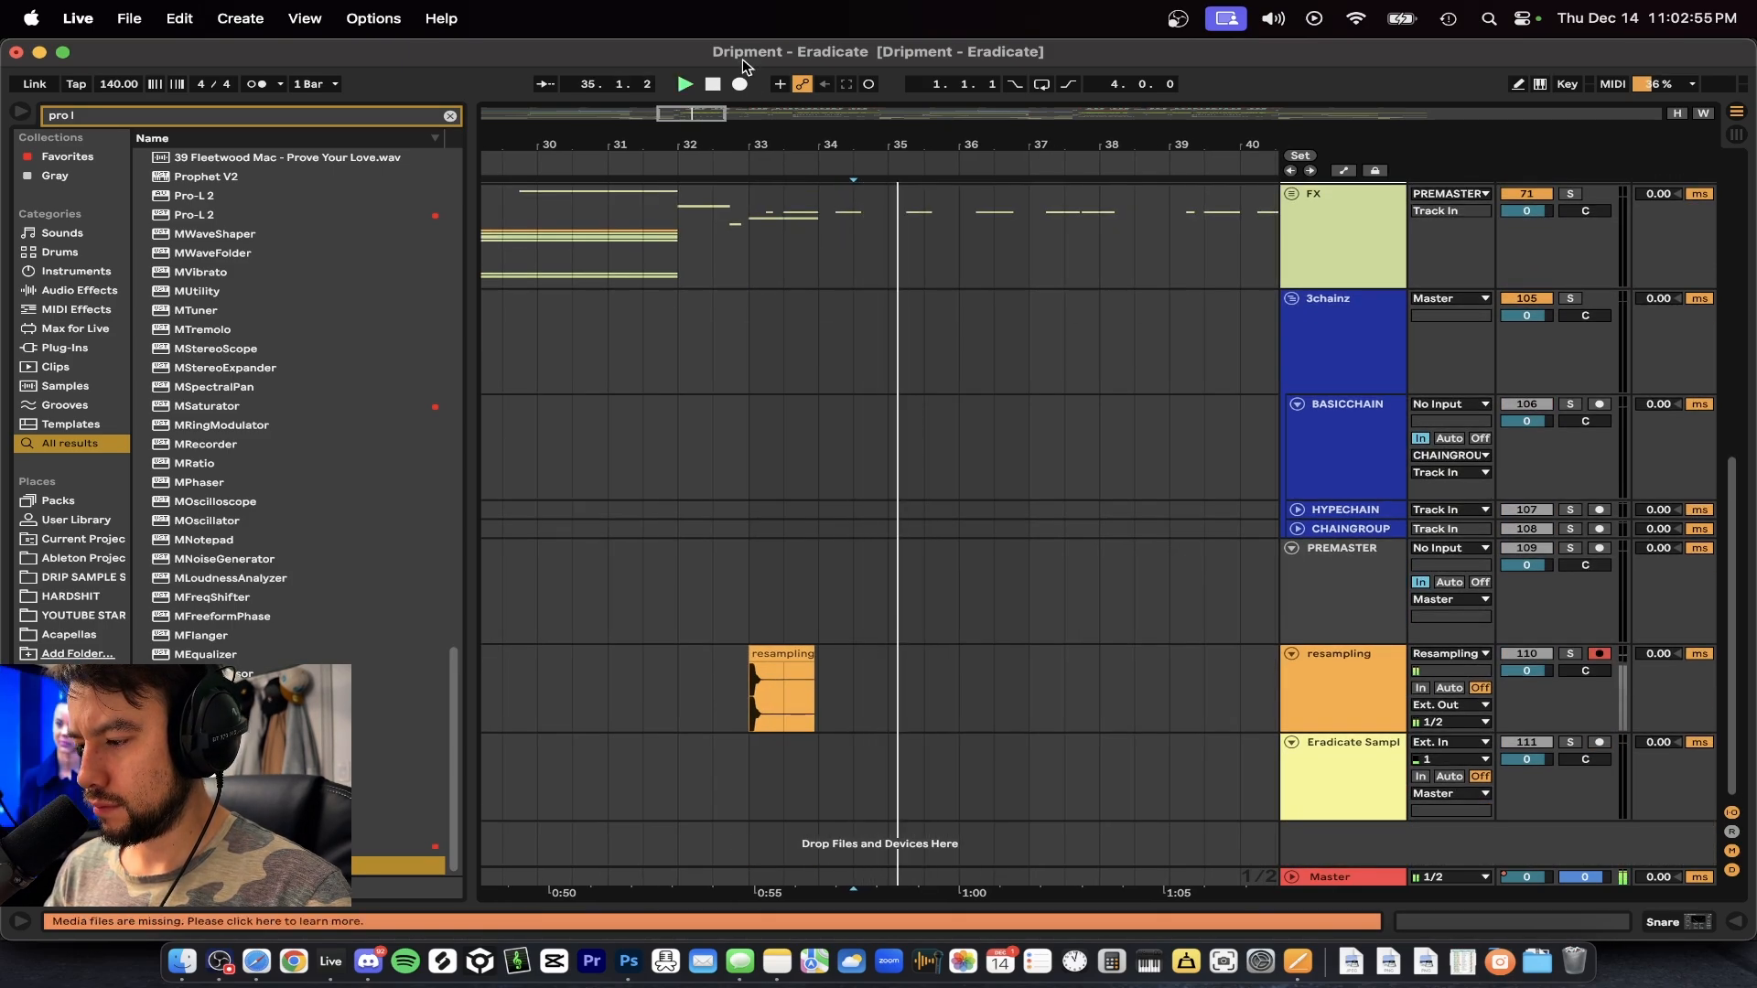
{"action": "left_click", "coordinate": [738, 83]}
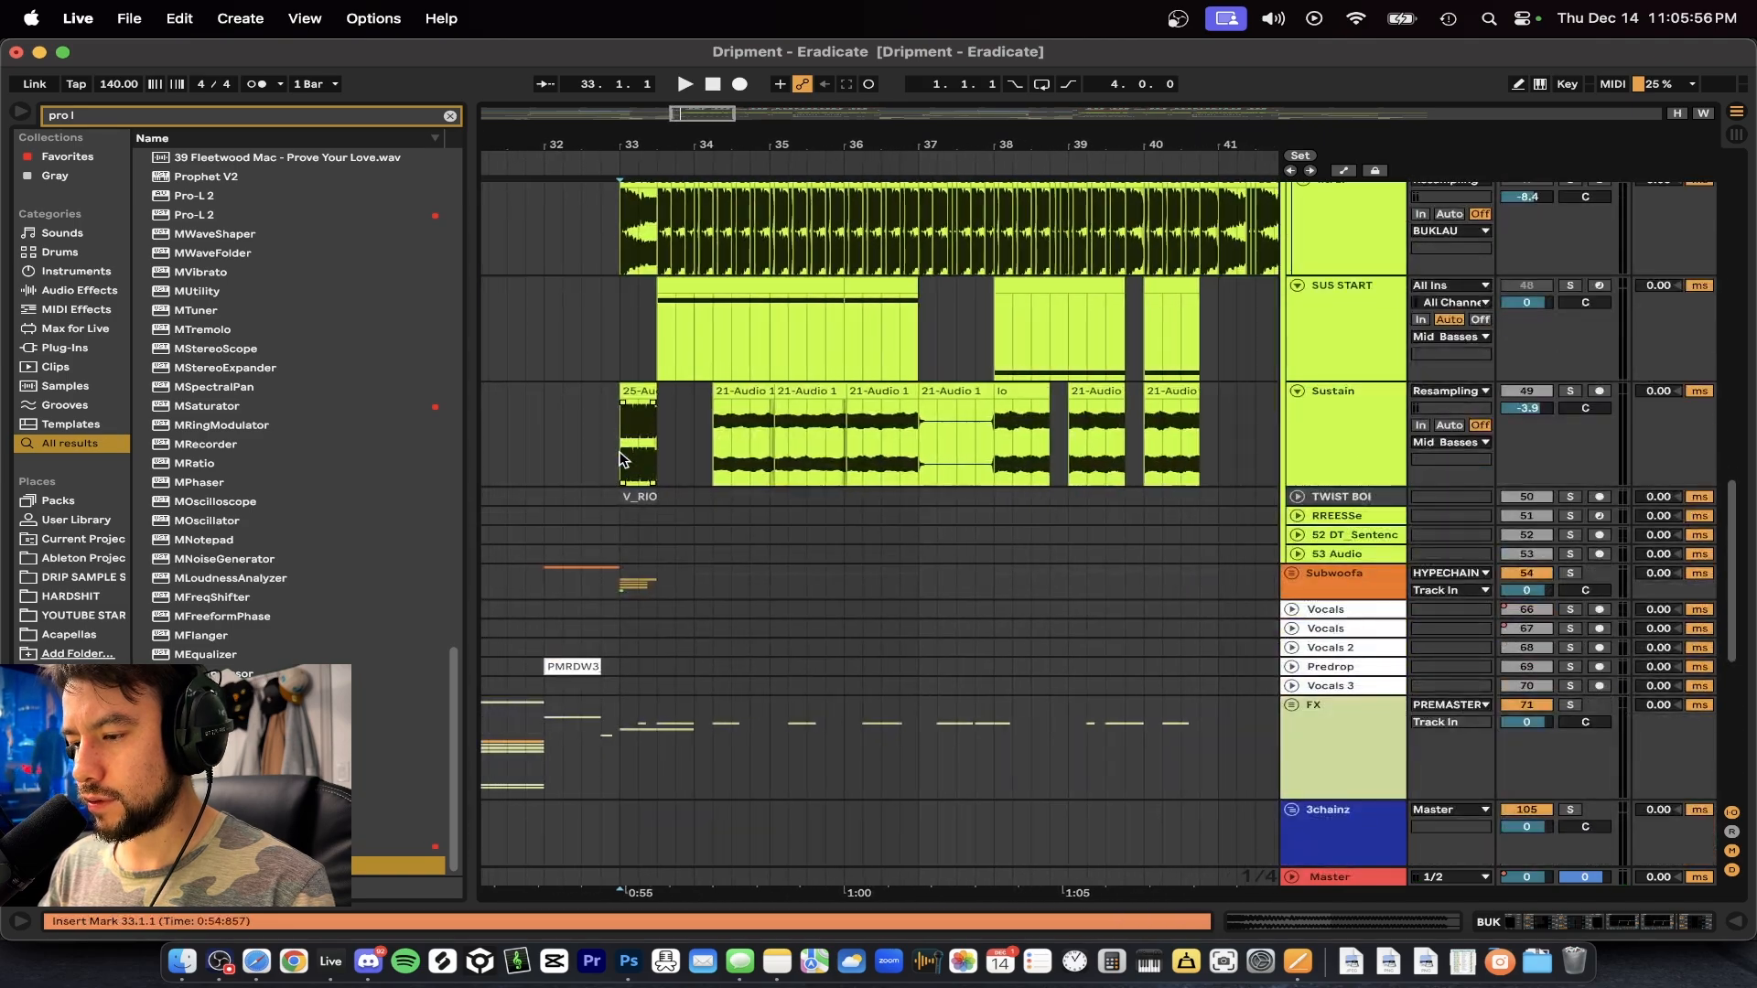
Step: Record a second, longer take of the soloed section onto the armed resampling track
{"action": "left_click", "coordinate": [739, 83]}
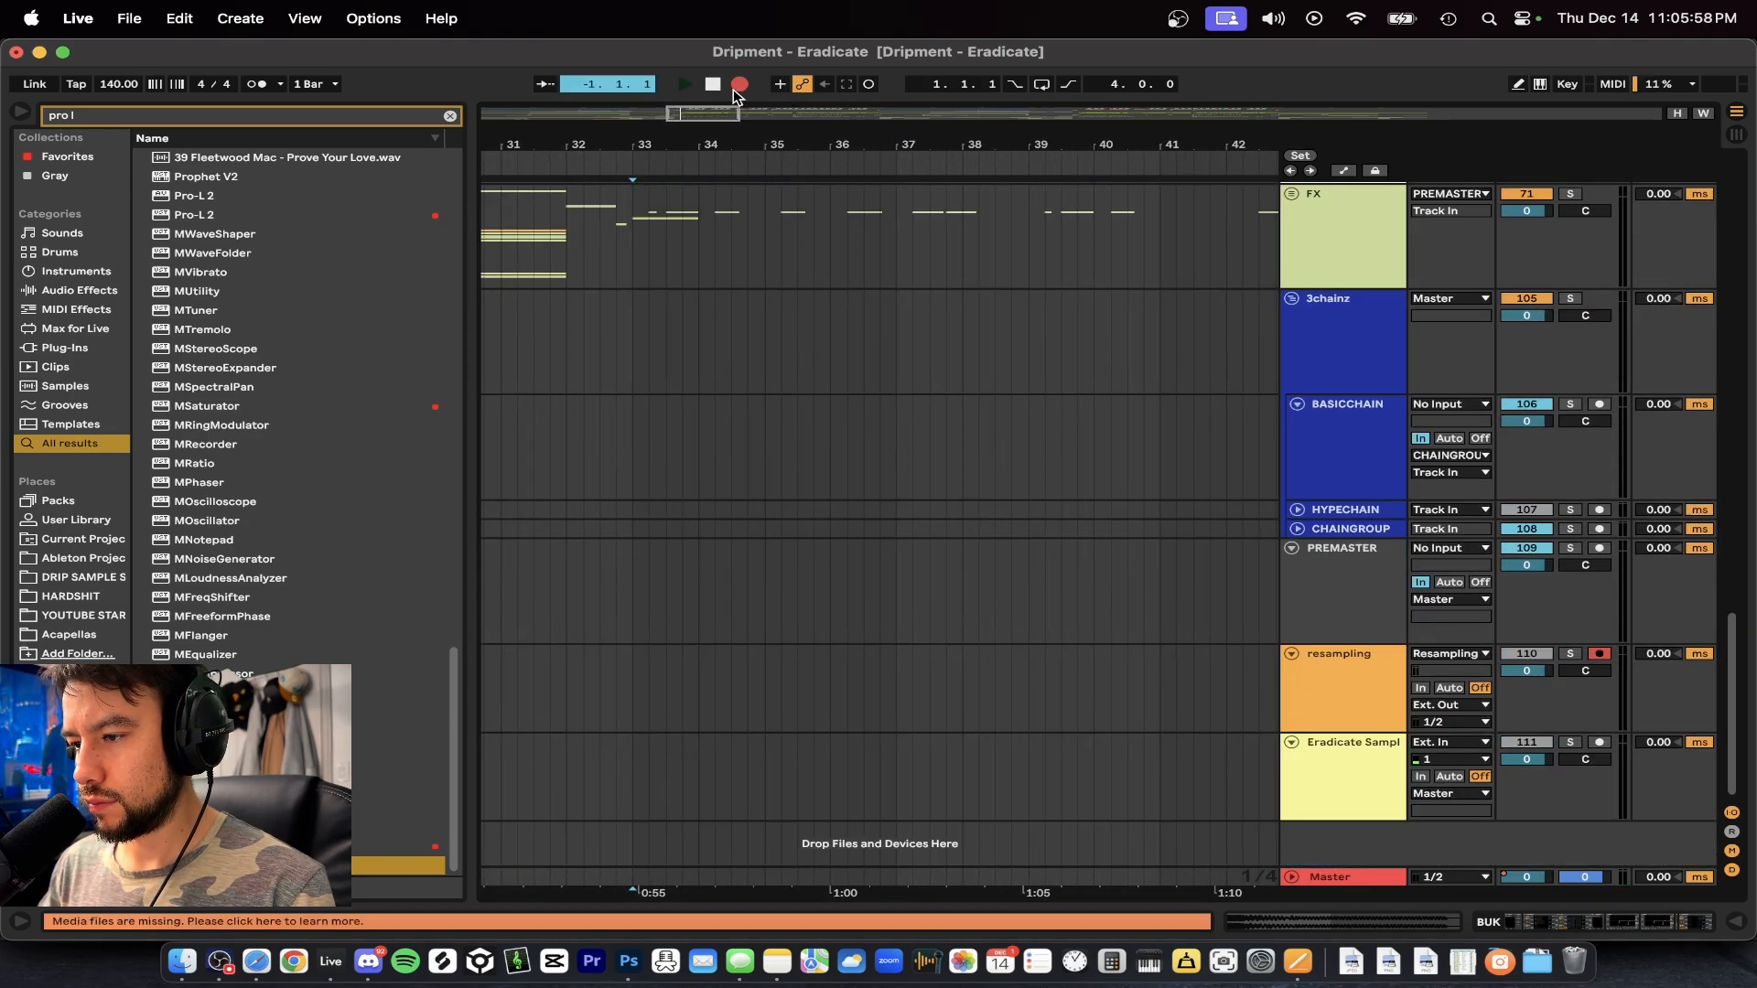
{"action": "left_click", "coordinate": [739, 83]}
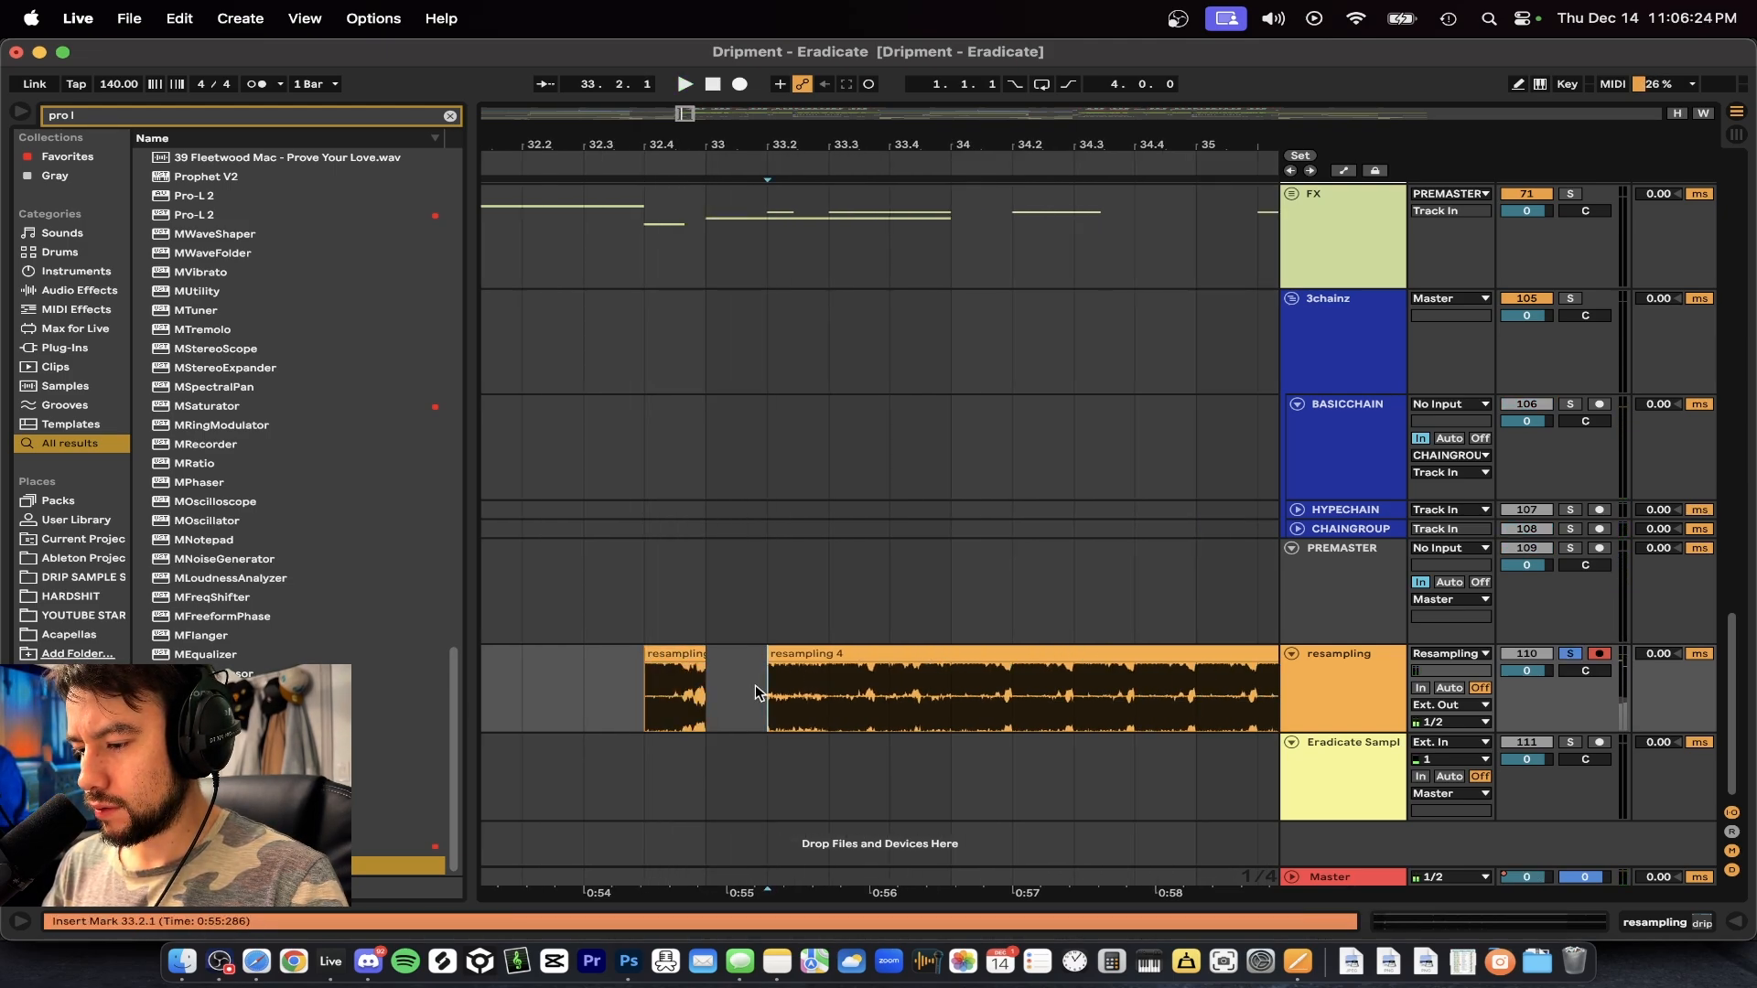
Step: Split the recorded resampling take into separate sample clips at each hit
{"action": "left_click", "coordinate": [684, 83]}
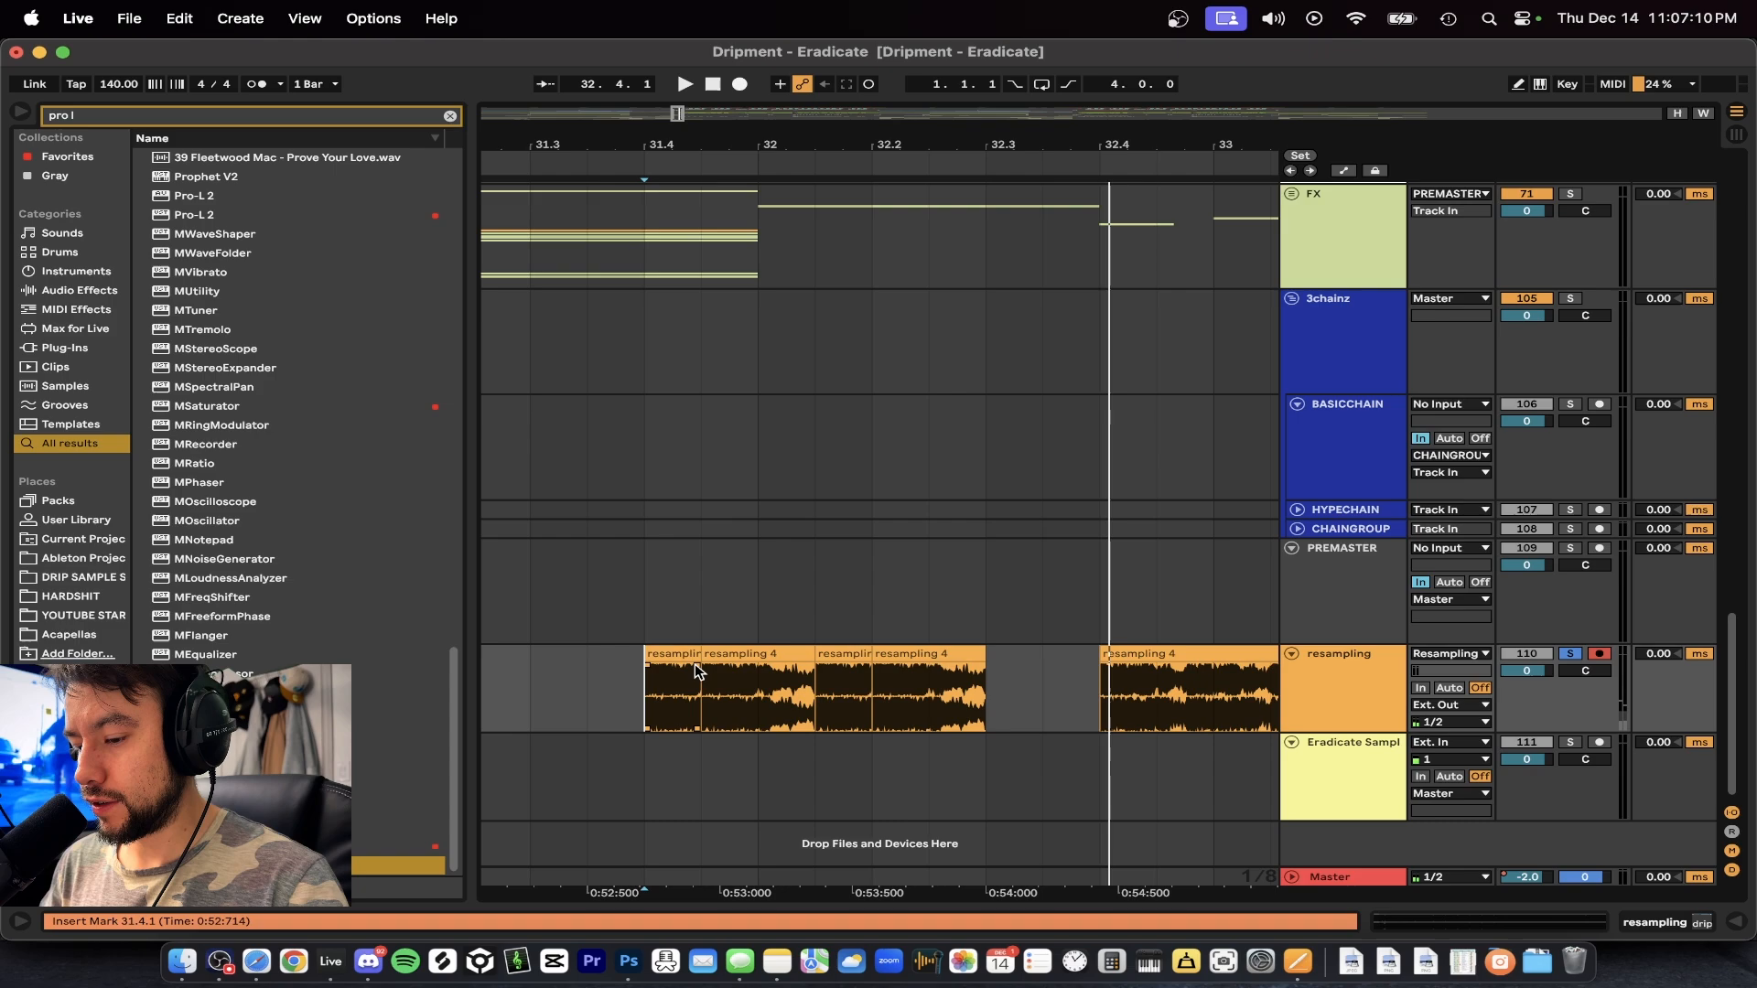
{"action": "left_click", "coordinate": [694, 689]}
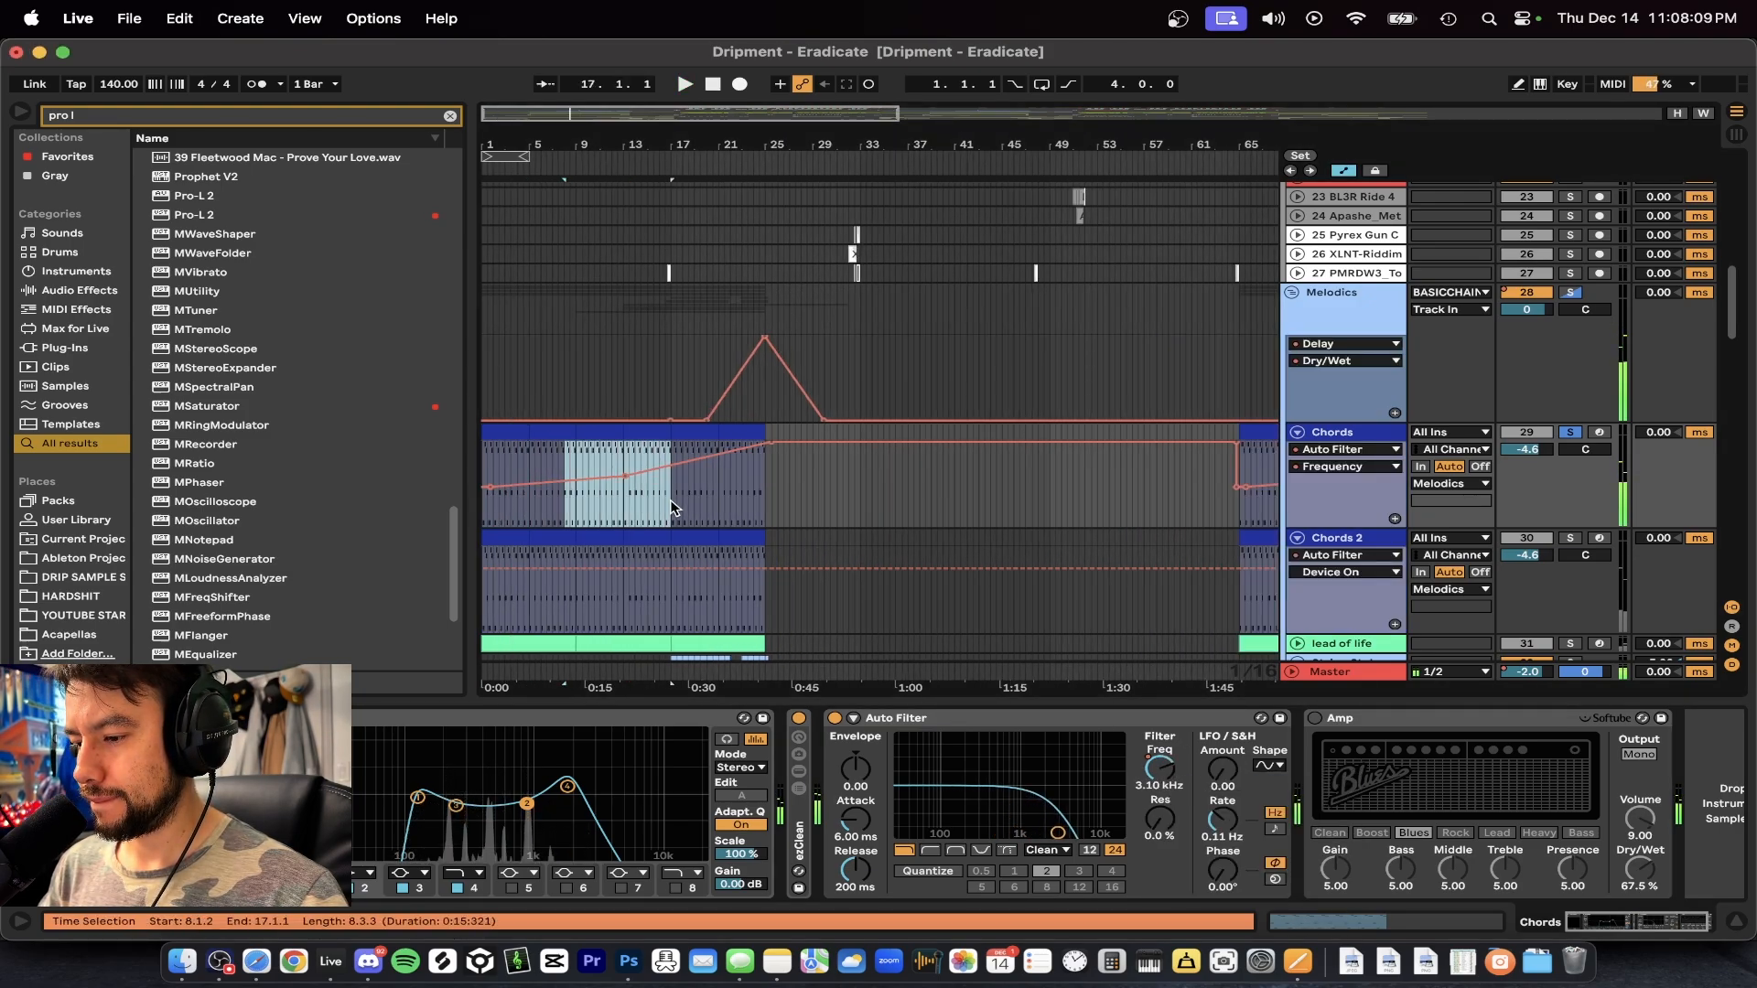
Step: Select the chords passage from bar 9 to 17 and record it onto the resampling track
{"action": "left_click", "coordinate": [574, 482]}
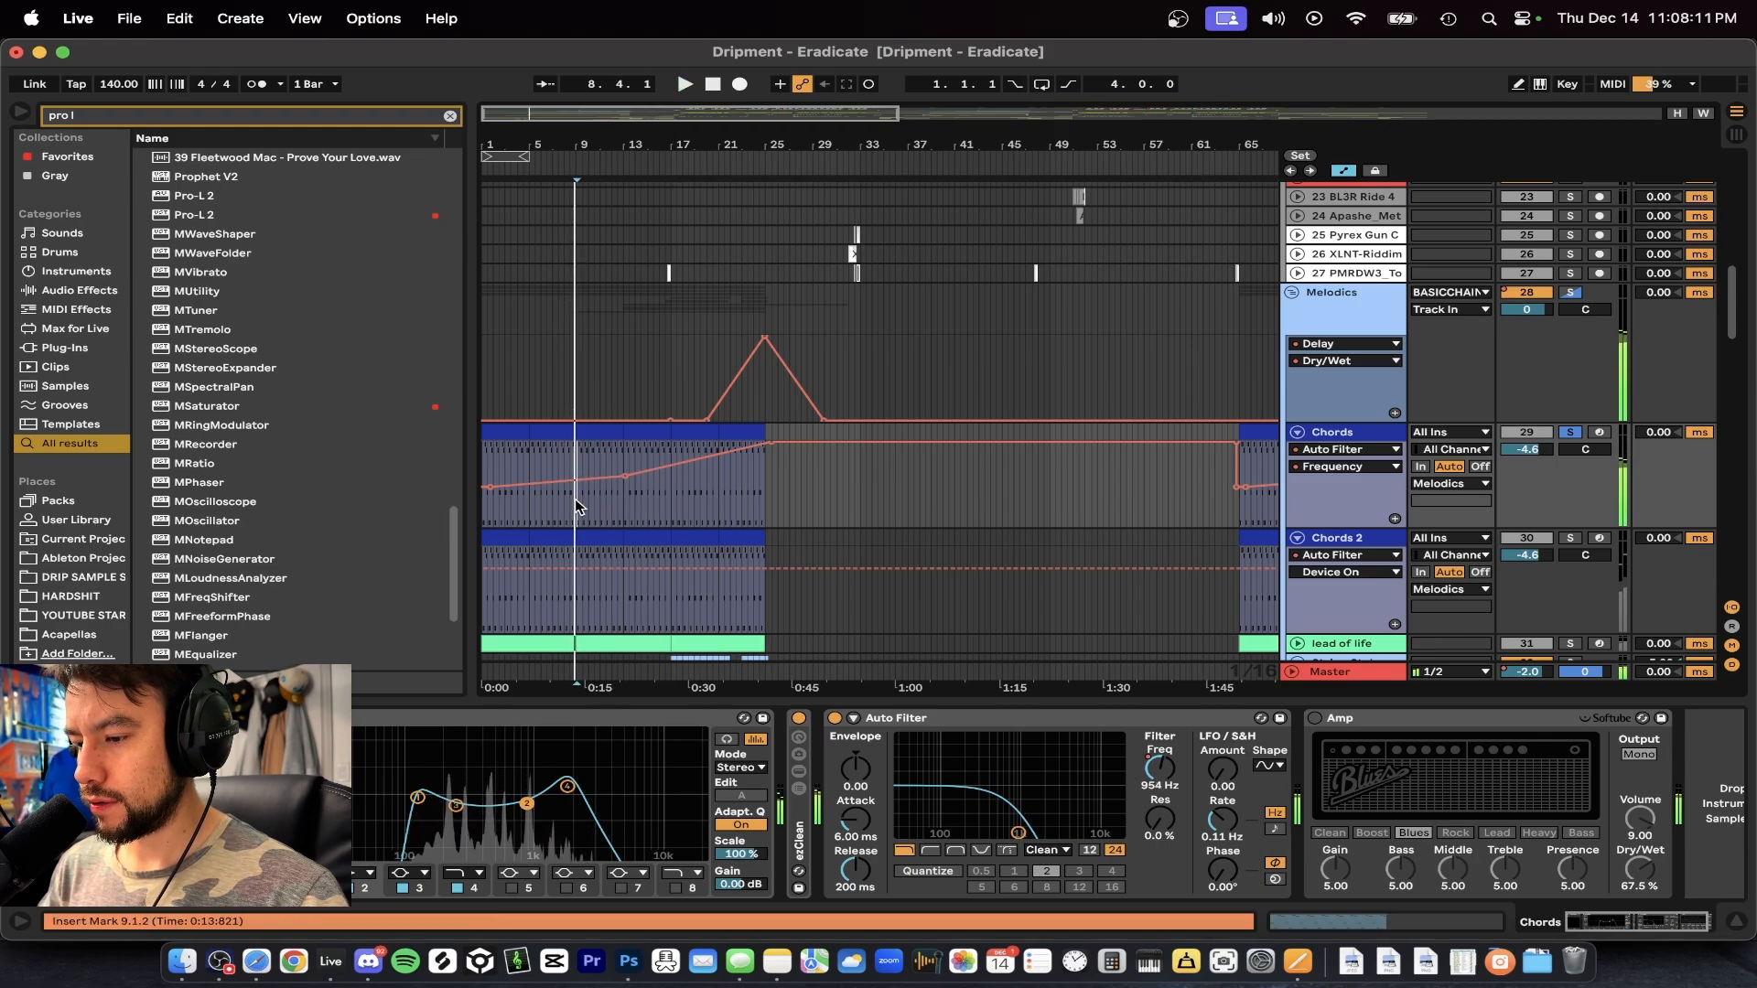
{"action": "left_click_drag", "start_coordinate": [527, 482], "coordinate": [745, 483]}
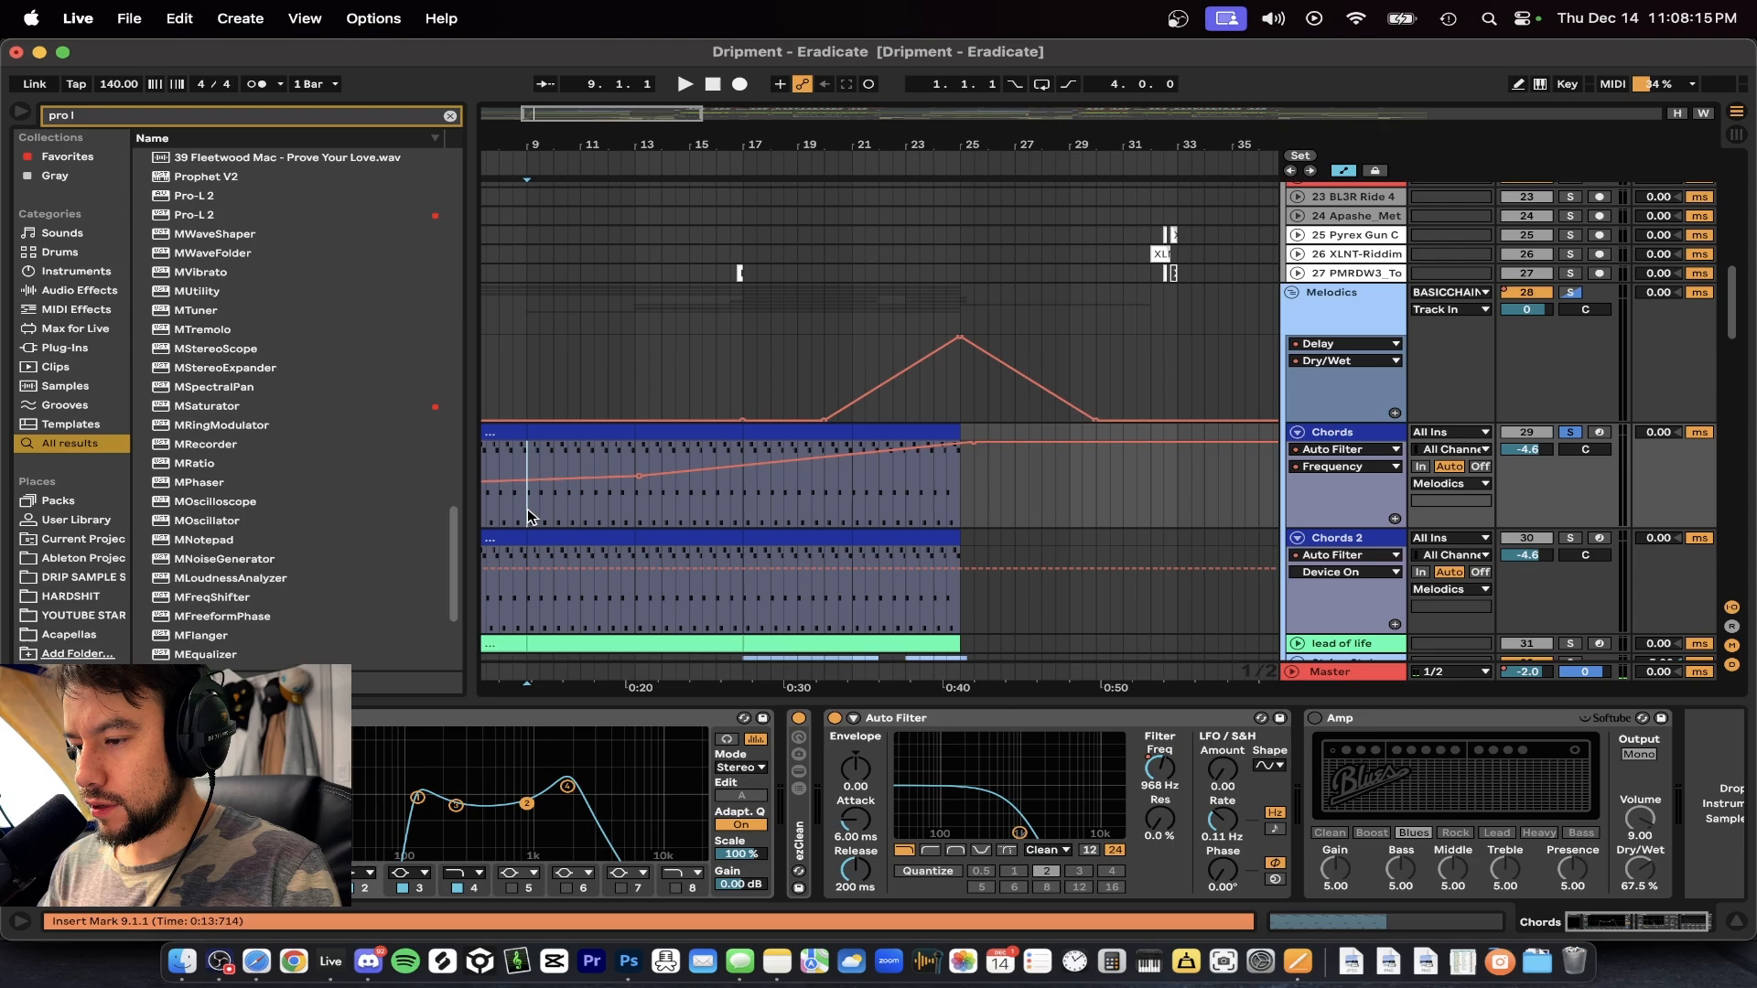
{"action": "left_click_drag", "start_coordinate": [528, 484], "coordinate": [739, 484]}
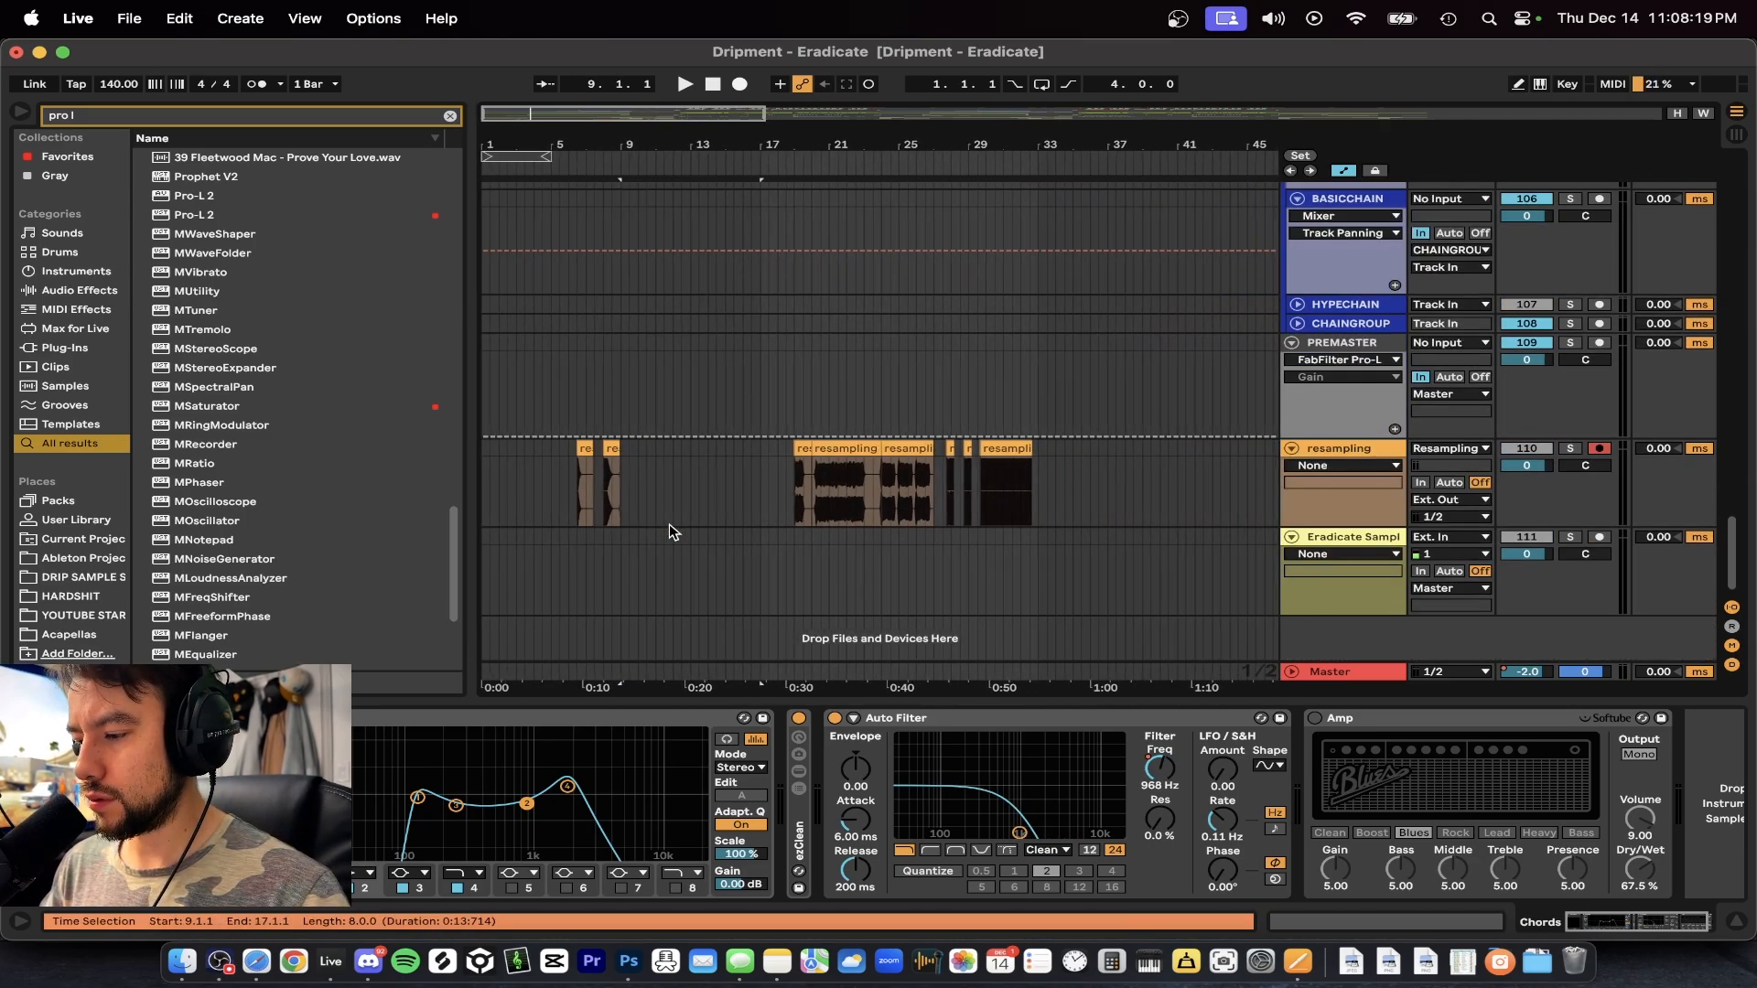
{"action": "left_click", "coordinate": [683, 83]}
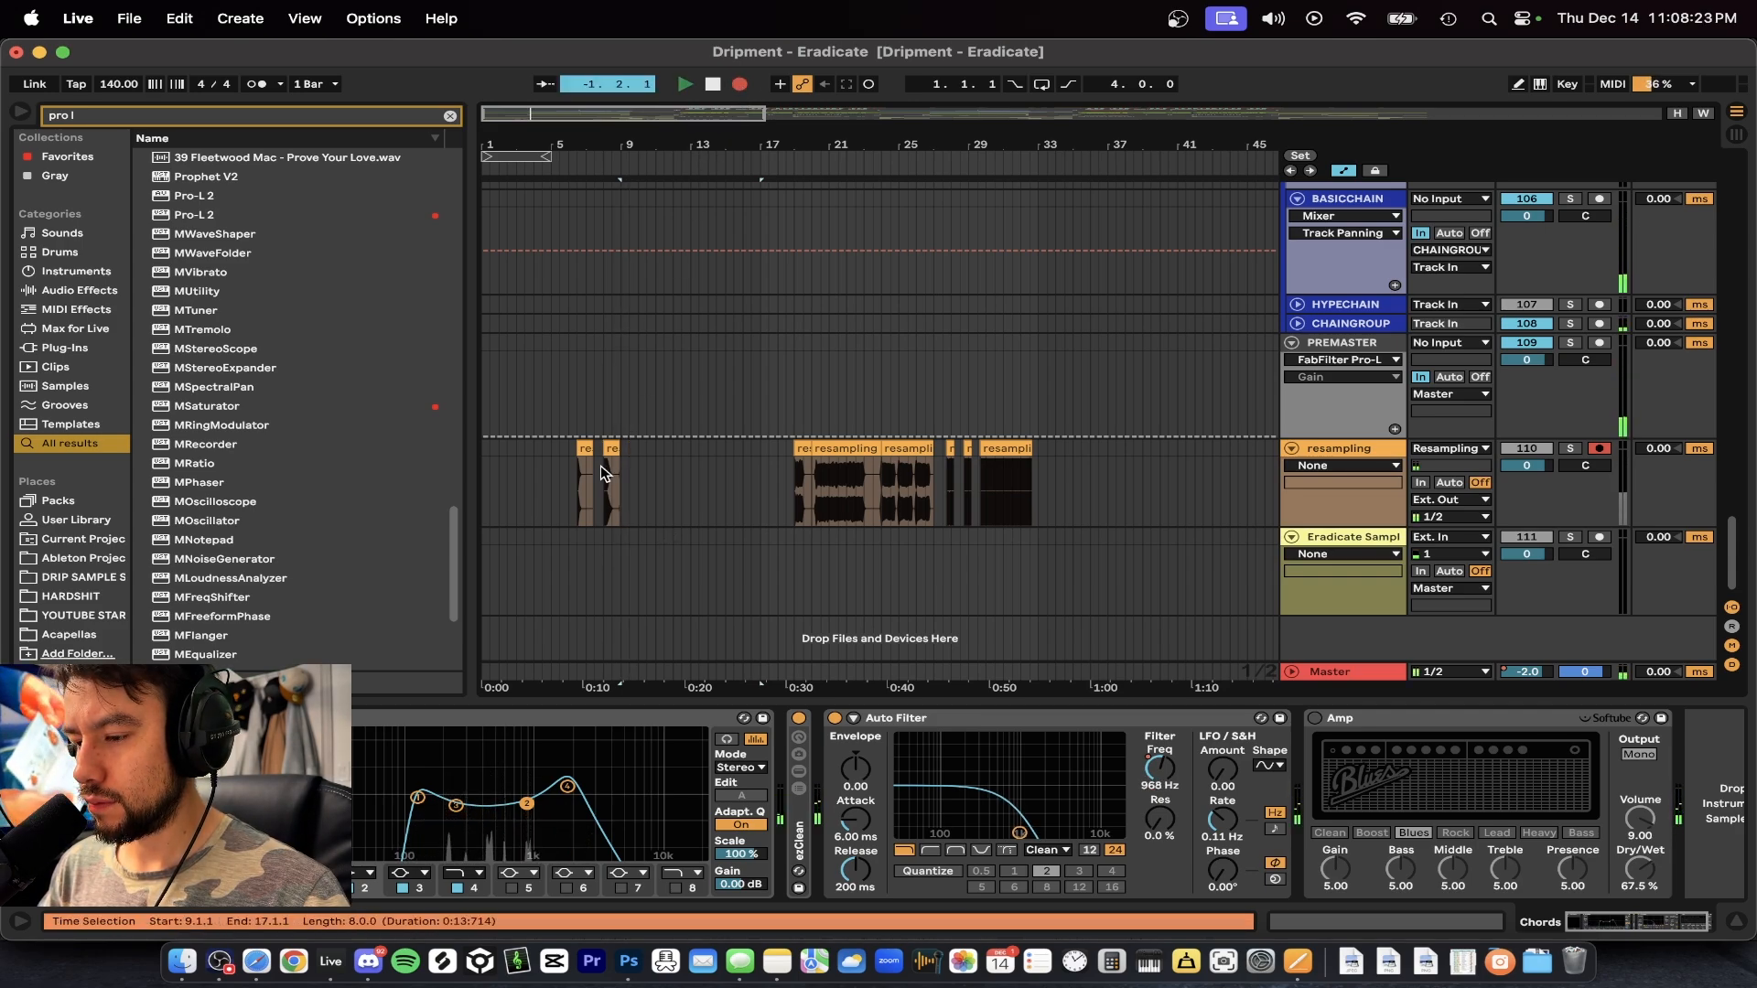
{"action": "left_click", "coordinate": [684, 84]}
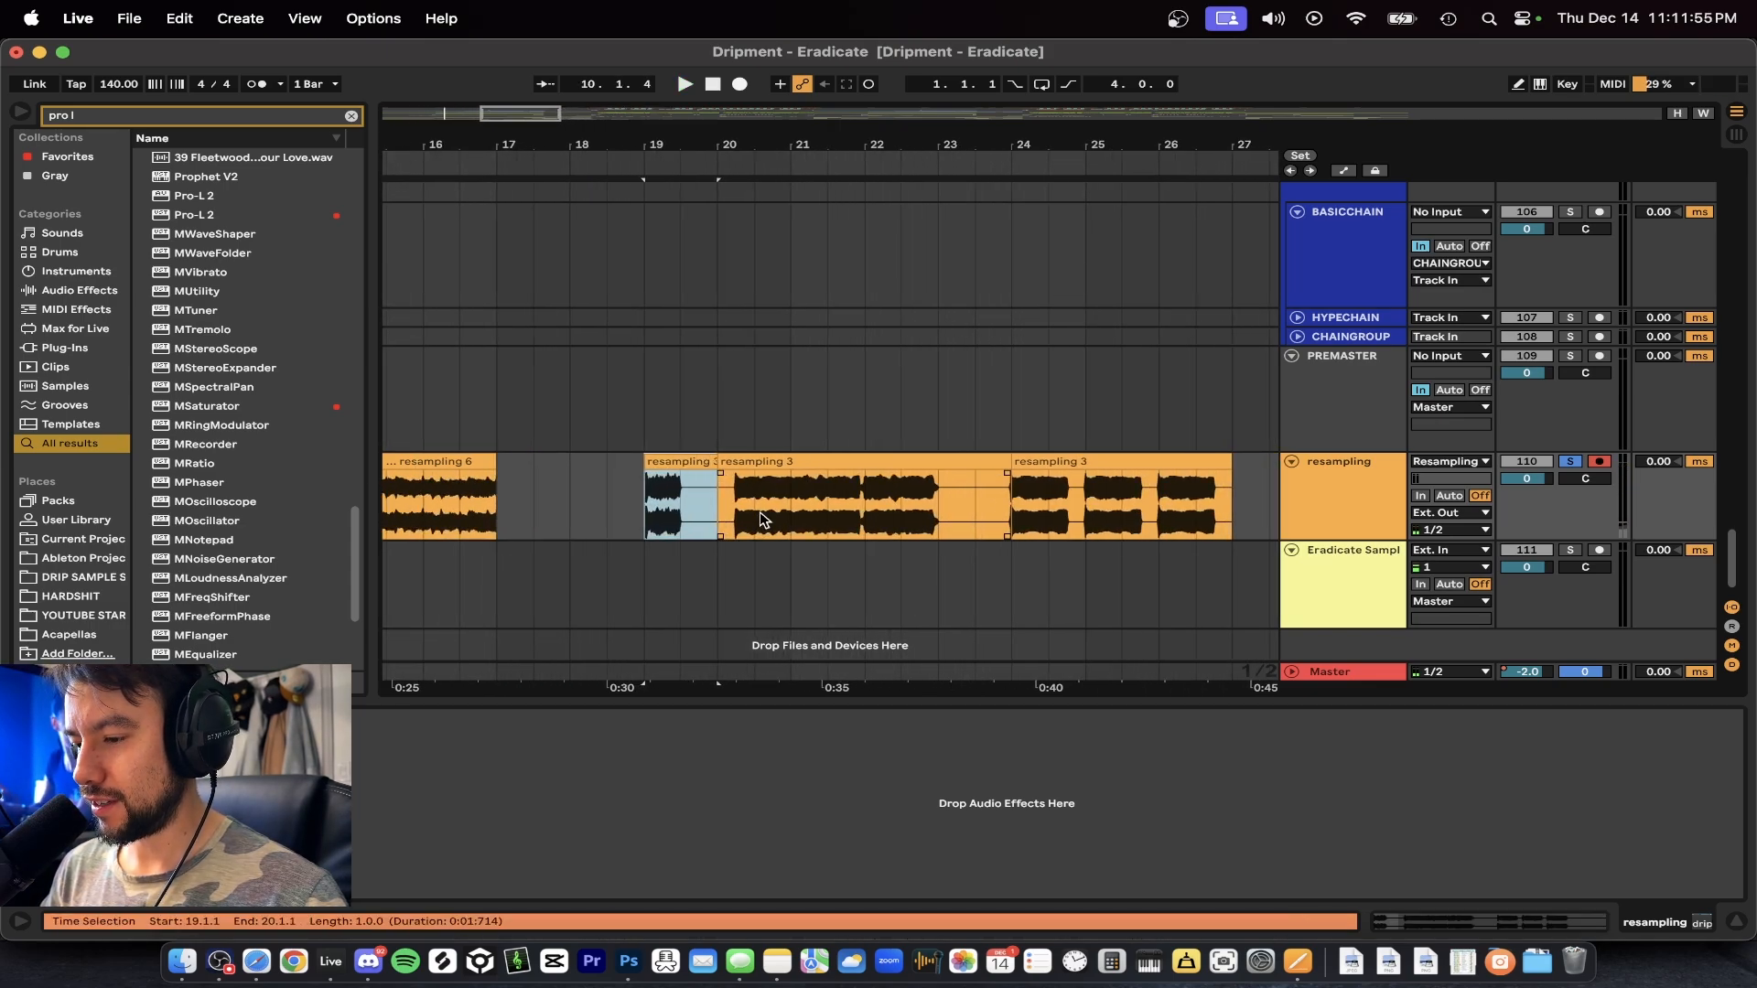
Step: Trim the resampling clips into samples, then bring up Finder on the Movies folder
{"action": "left_click", "coordinate": [684, 85]}
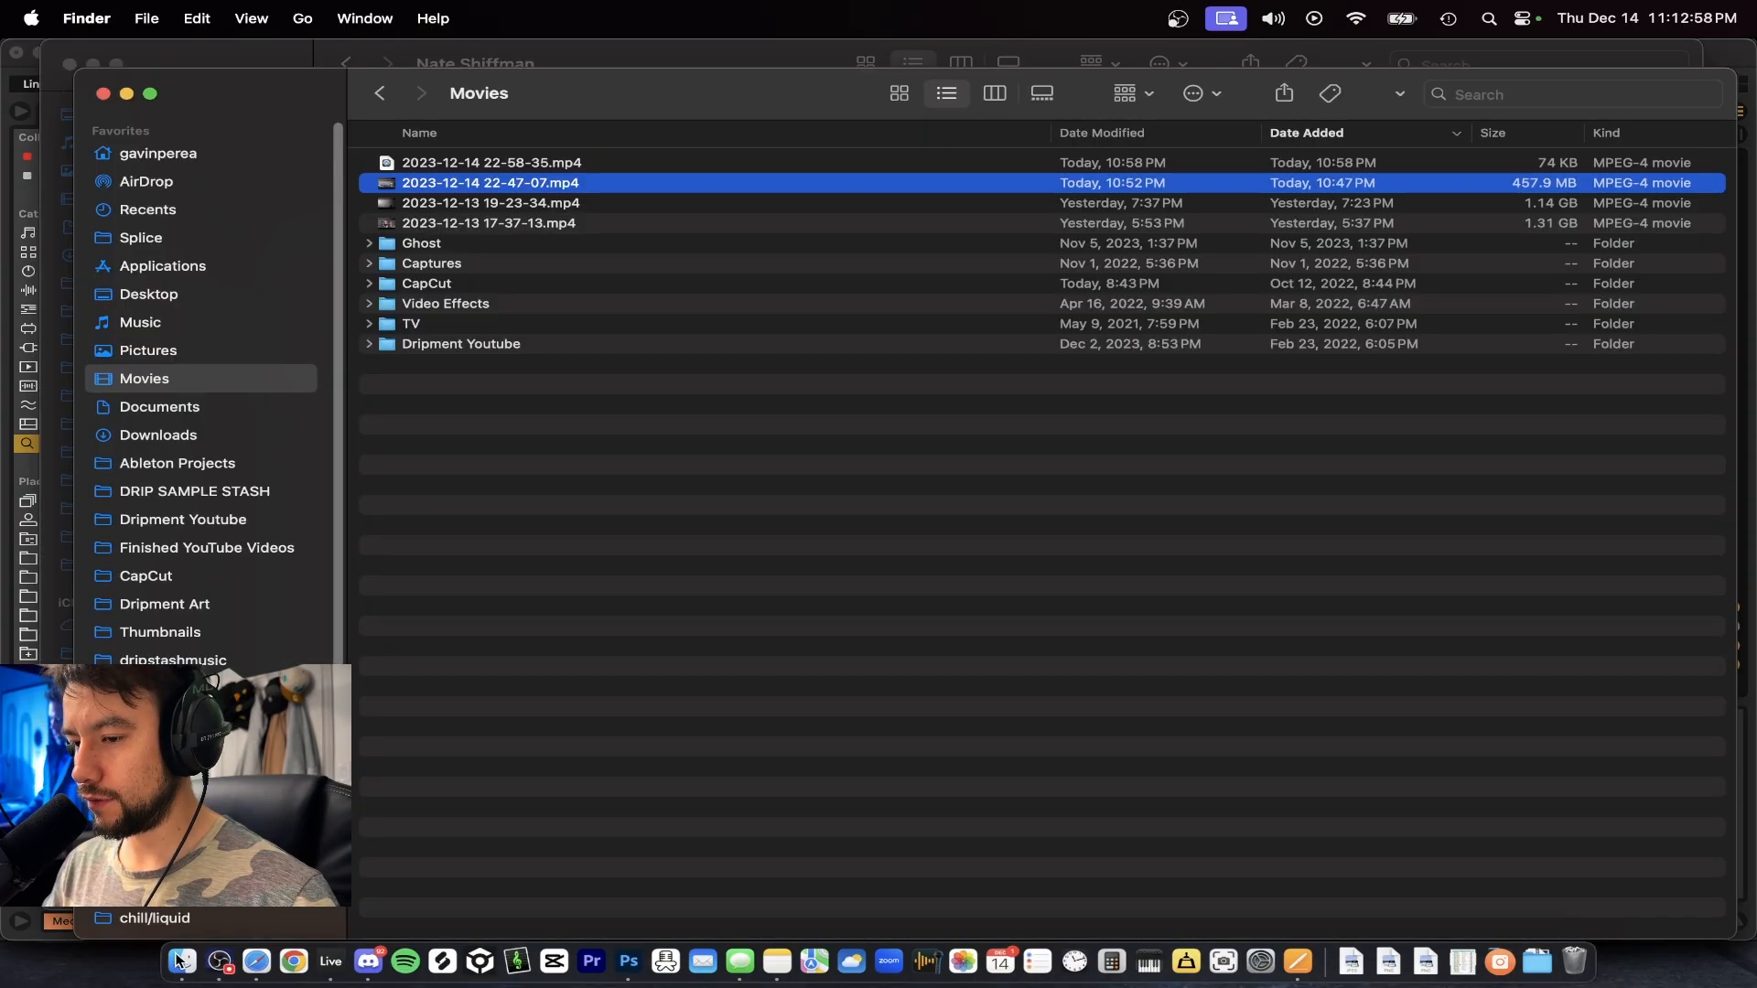
Step: Return to Live and open Add Folder under Places, showing the Dripment - Eradicate folder
{"action": "left_click", "coordinate": [140, 324]}
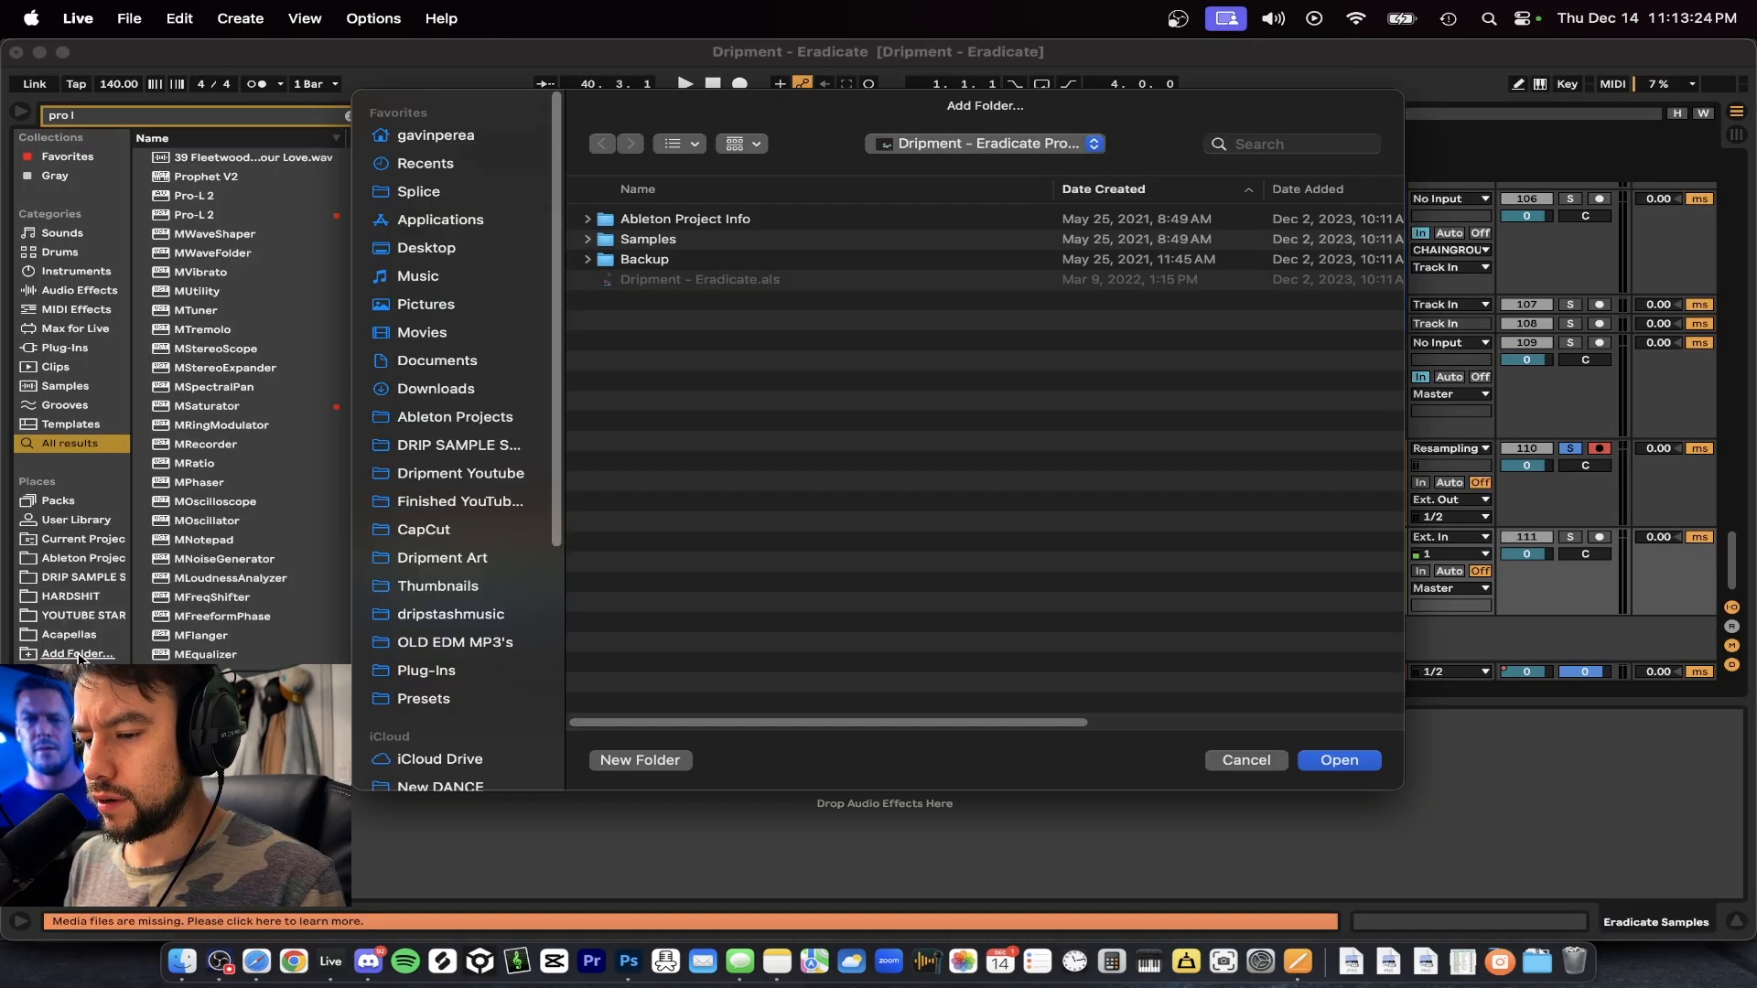
Step: Add the Sample Vault folder to Places and move the clips onto the Eradicate Samples track
{"action": "left_click", "coordinate": [418, 276]}
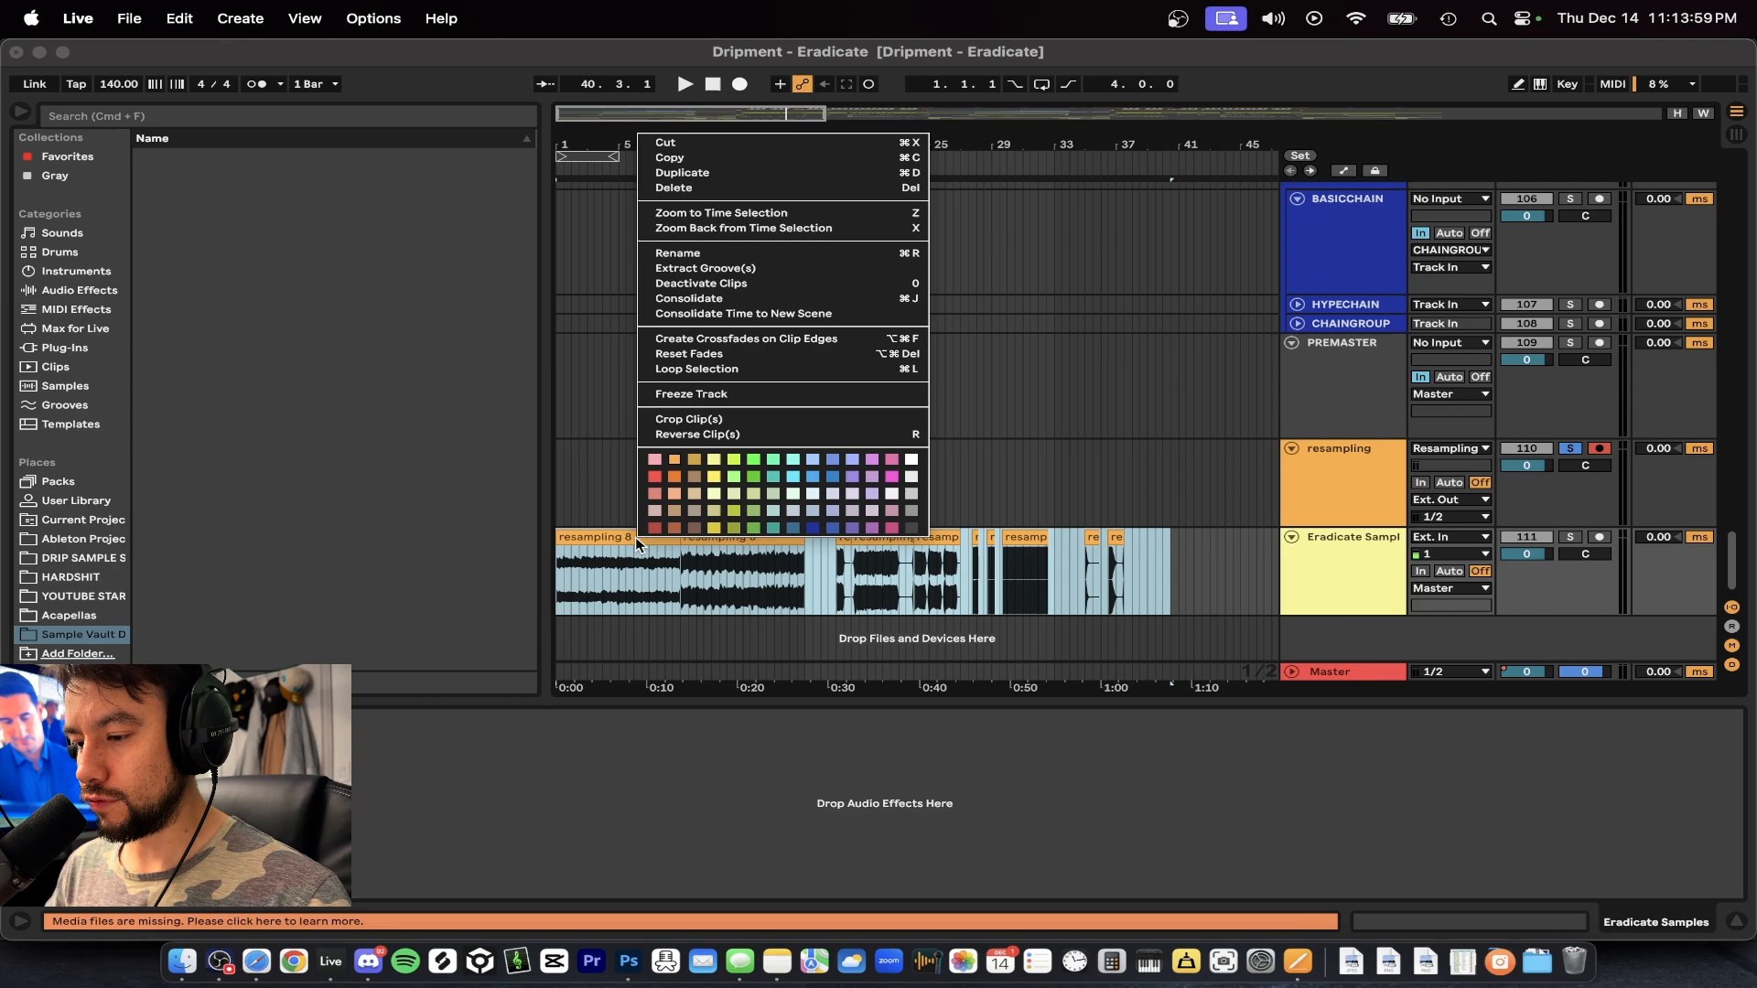
{"action": "left_click", "coordinate": [688, 418]}
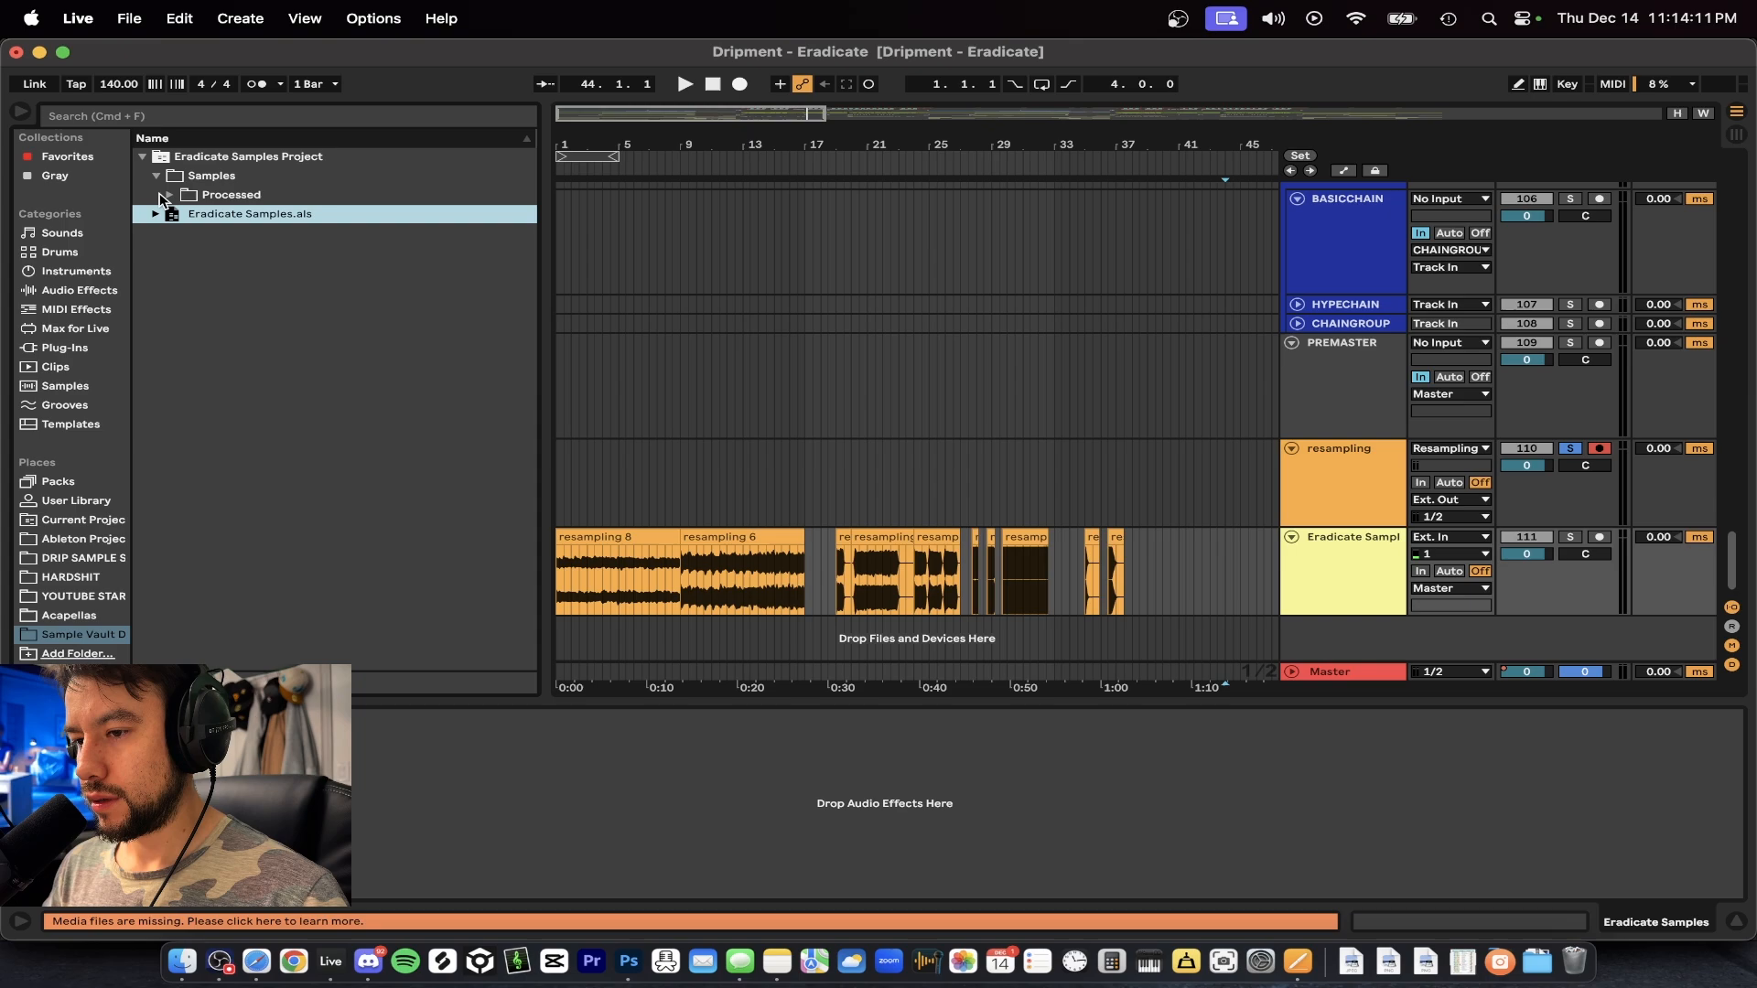
Step: Preview the resampling 2, 3 and 4 takes in Crop, renaming Kick and Sustain Eradicate 1
{"action": "left_click", "coordinate": [155, 194]}
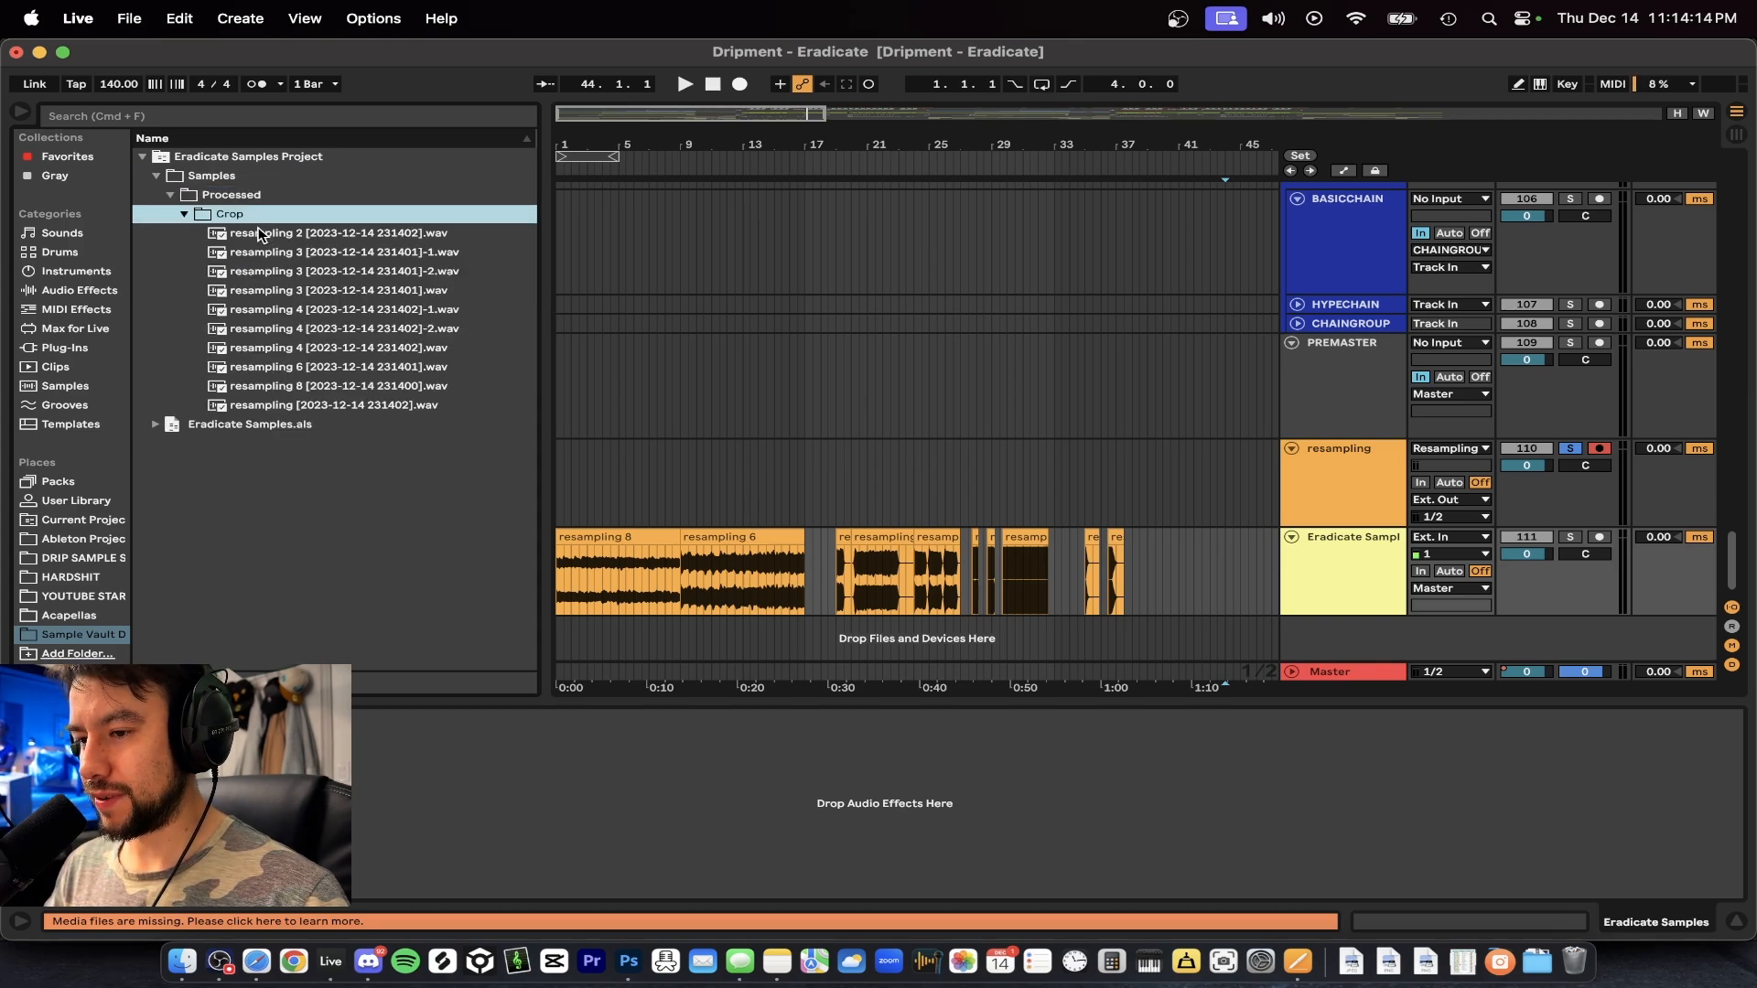
{"action": "left_click", "coordinate": [335, 233]}
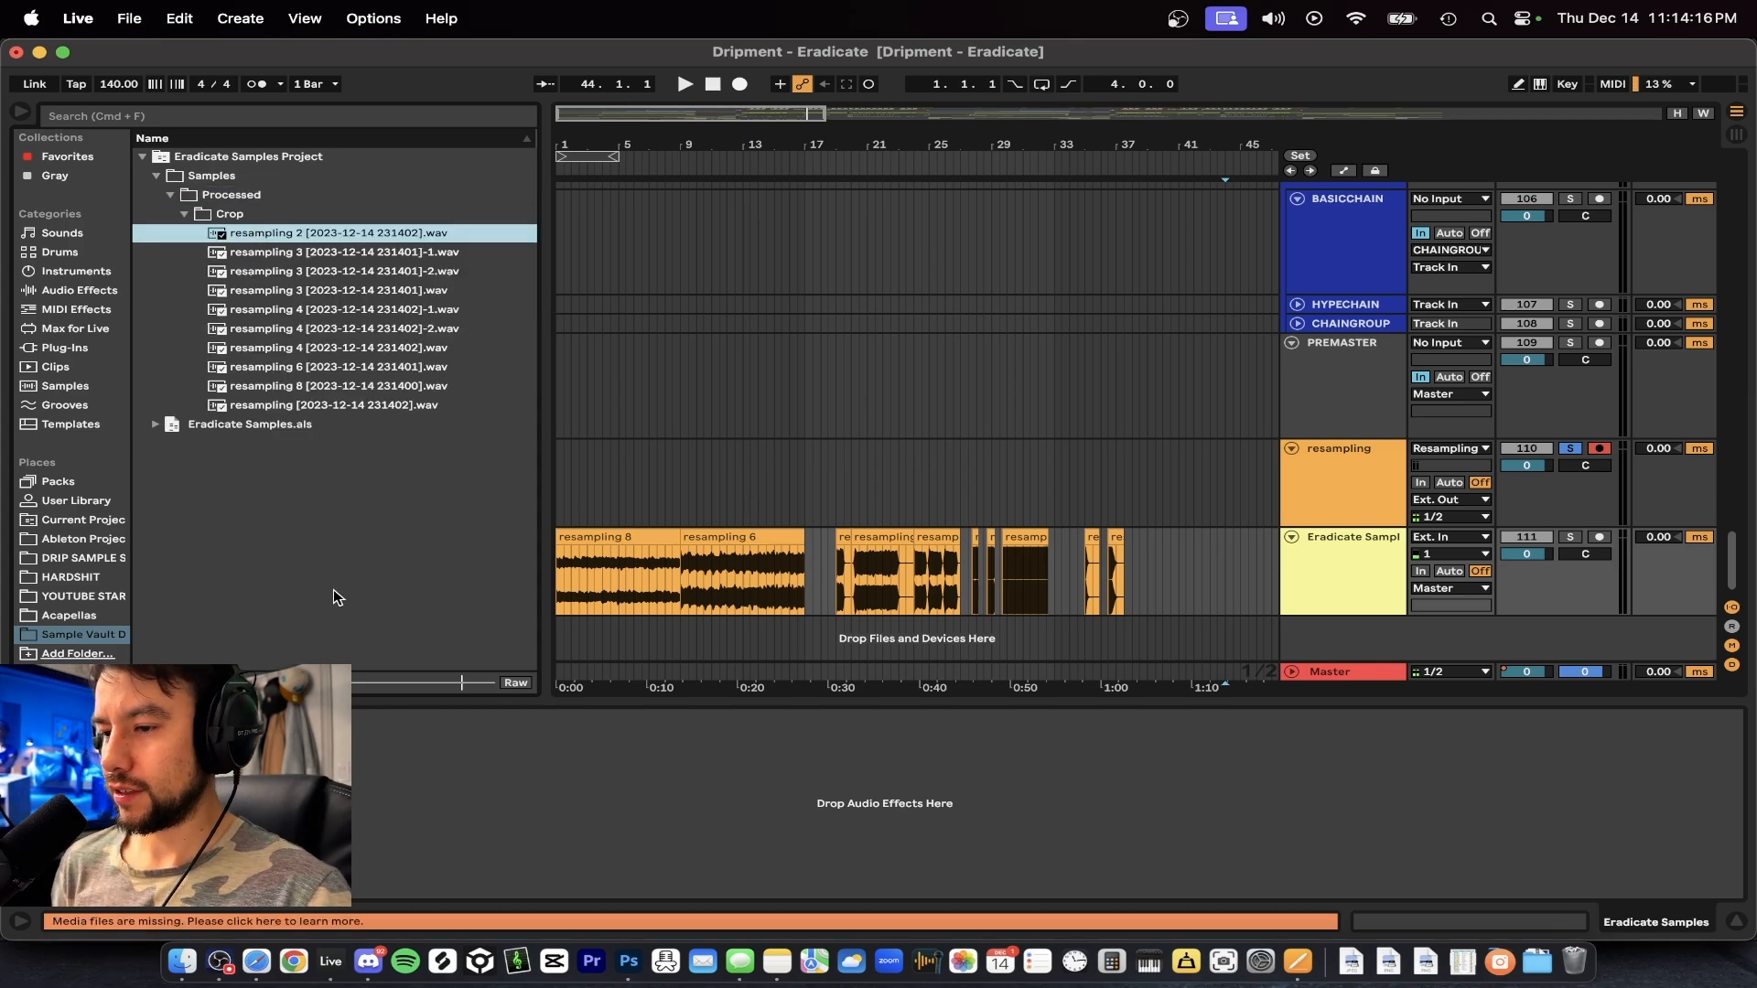
{"action": "mouse_move", "coordinate": [1359, 732]}
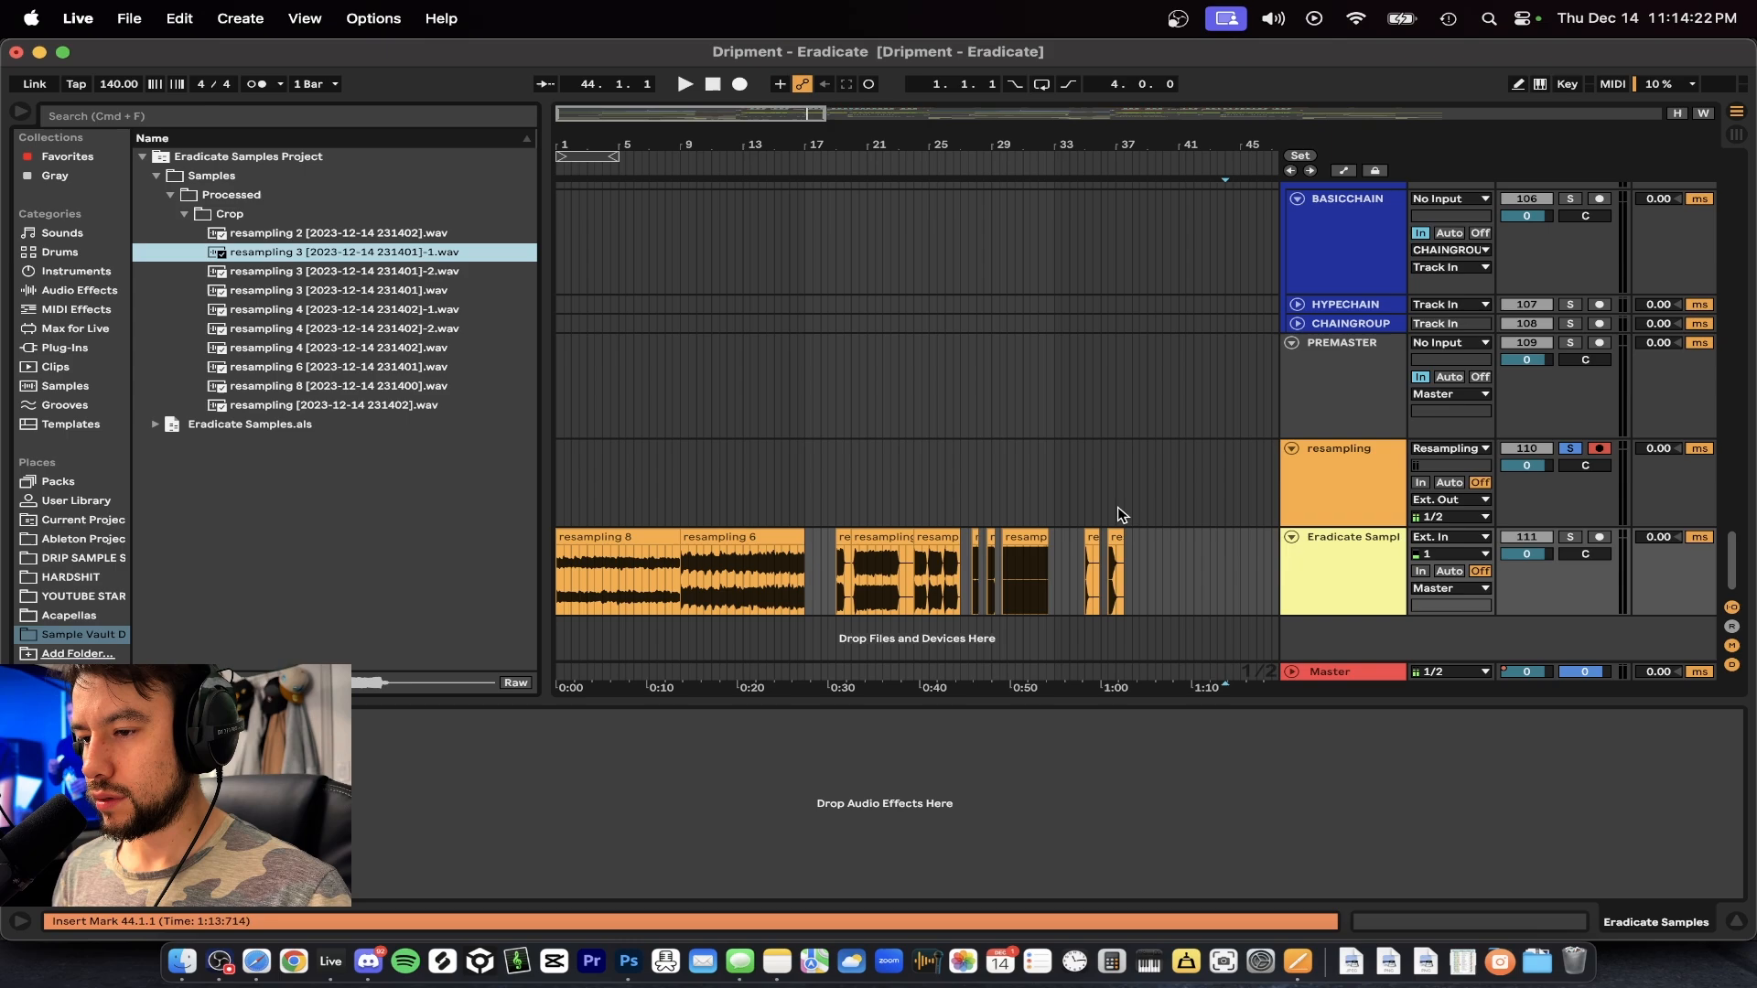
{"action": "left_click", "coordinate": [336, 271]}
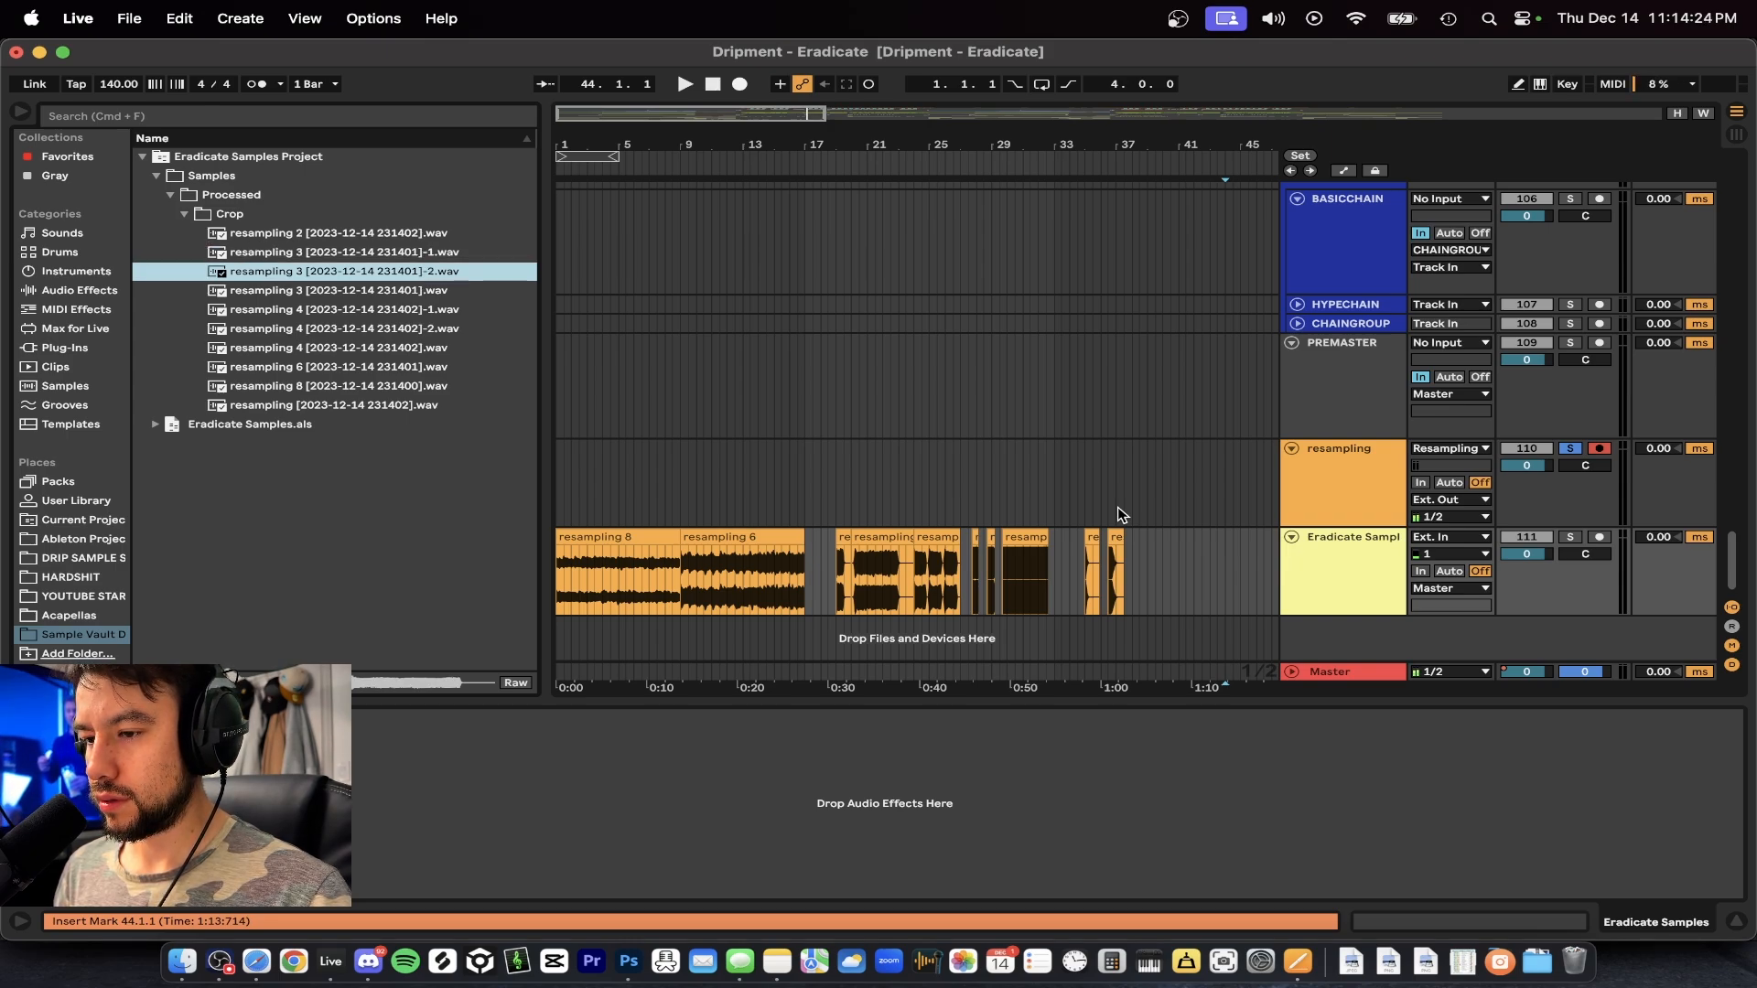
{"action": "left_click", "coordinate": [336, 309]}
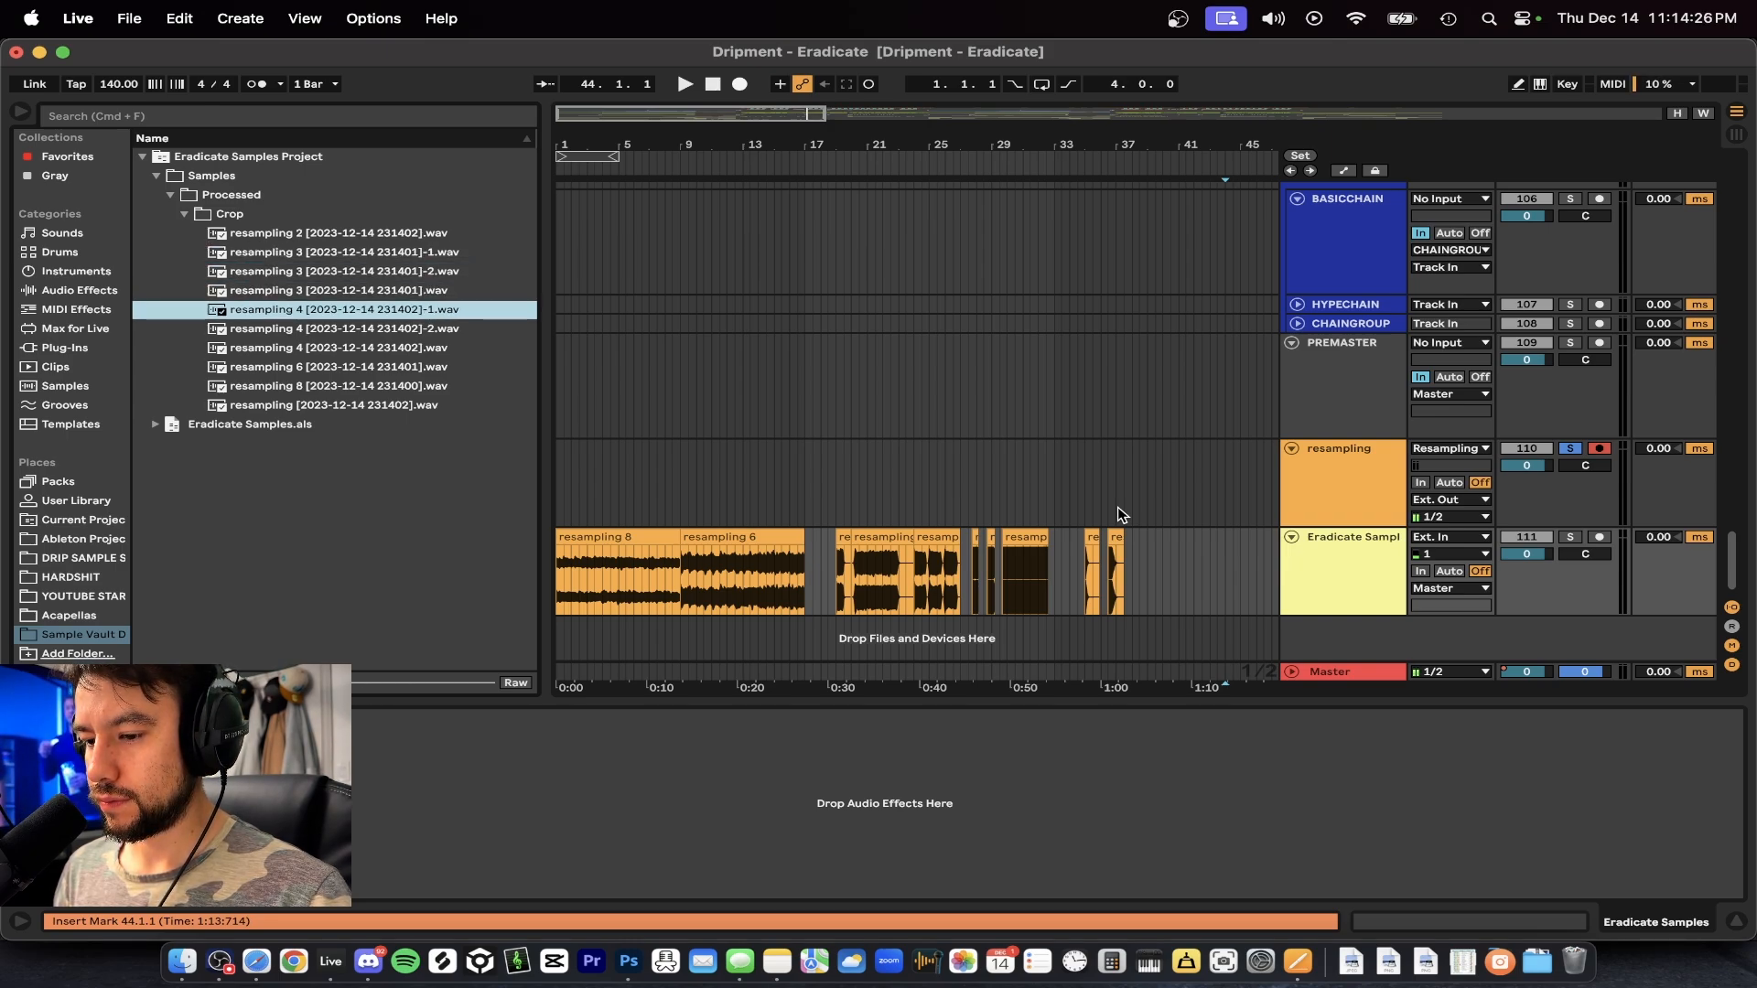
{"action": "left_click", "coordinate": [334, 328]}
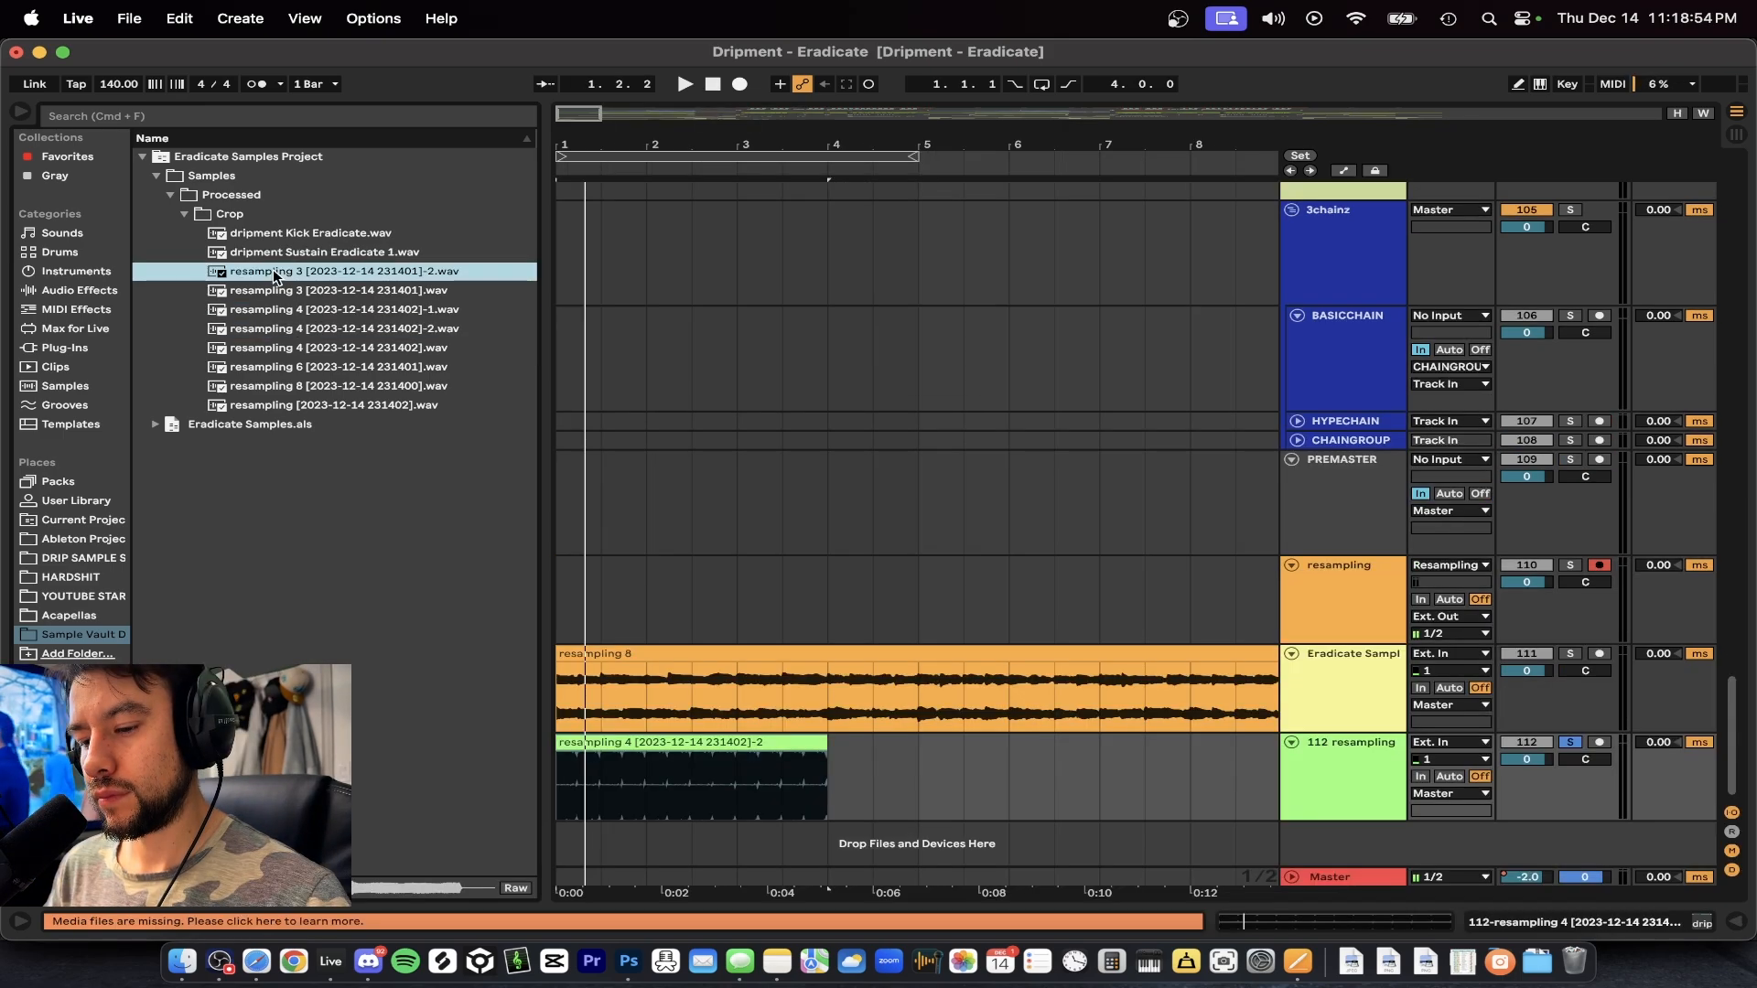
Step: Rename the remaining resampling takes to dripment Arp, Bass, Lead and Snare Eradicate
{"action": "double_click", "coordinate": [330, 270]}
{"action": "type", "text": "dripment Sust Eradicate"}
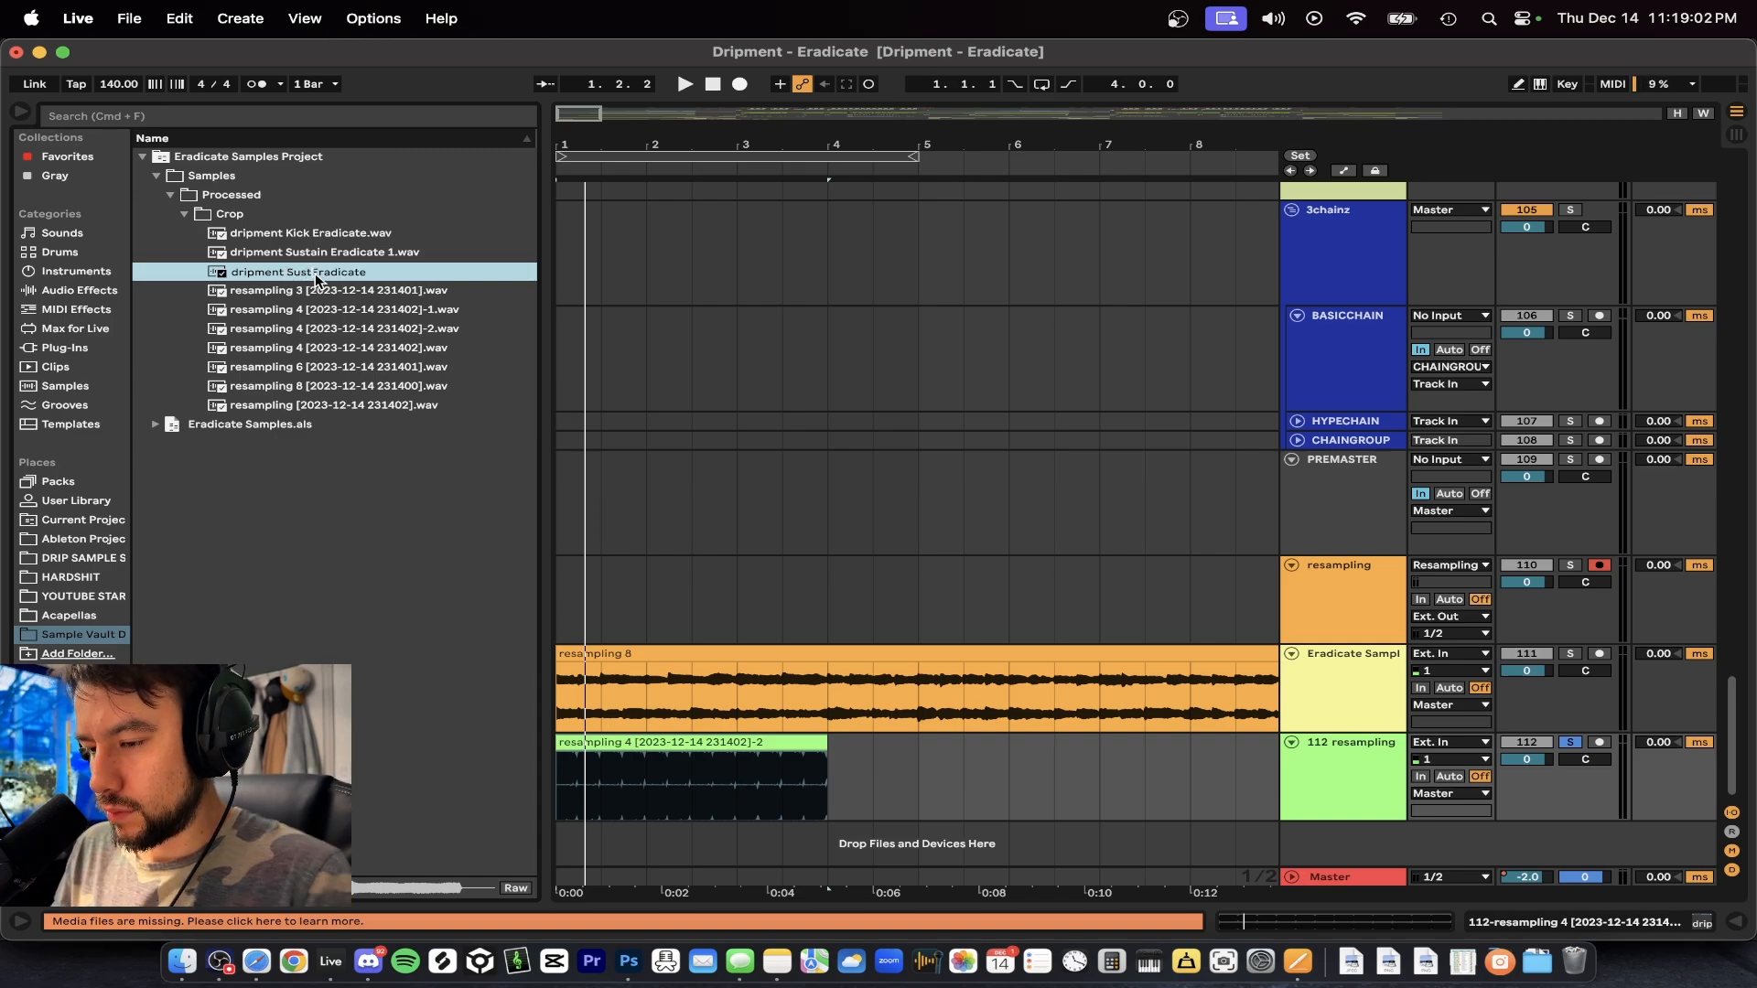
{"action": "right_click", "coordinate": [325, 385]}
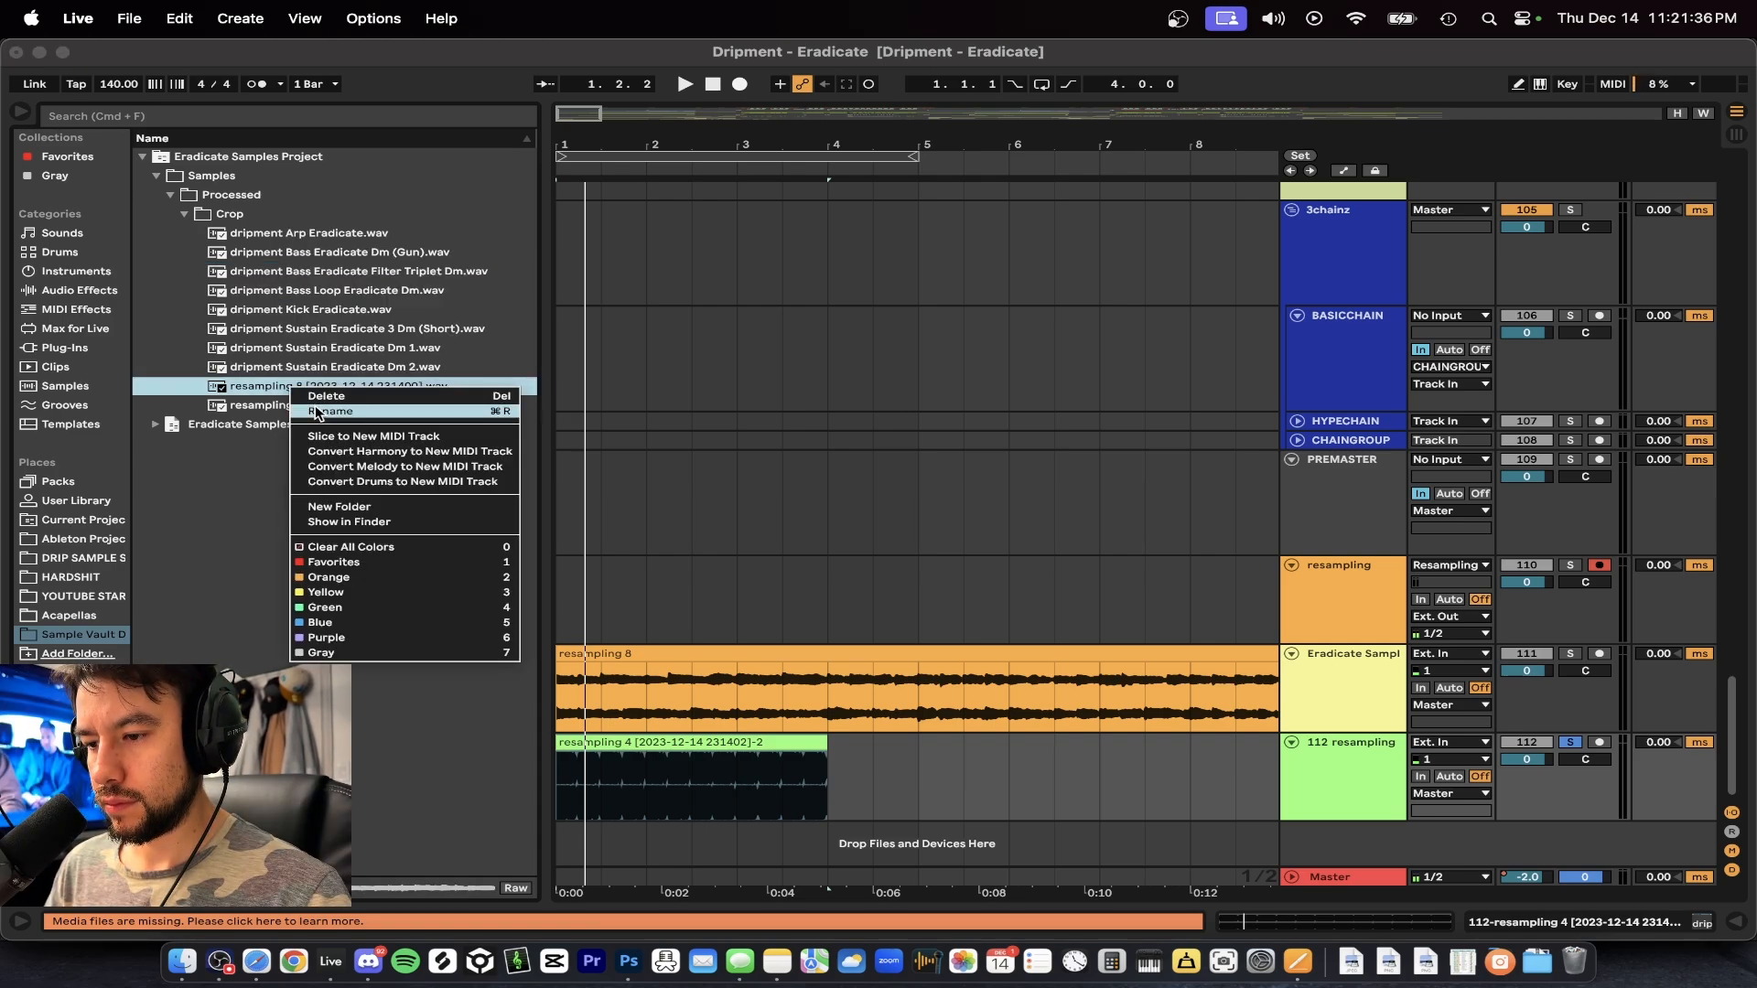
{"action": "left_click", "coordinate": [331, 411]}
{"action": "type", "text": "dripment Lead Eradicate"}
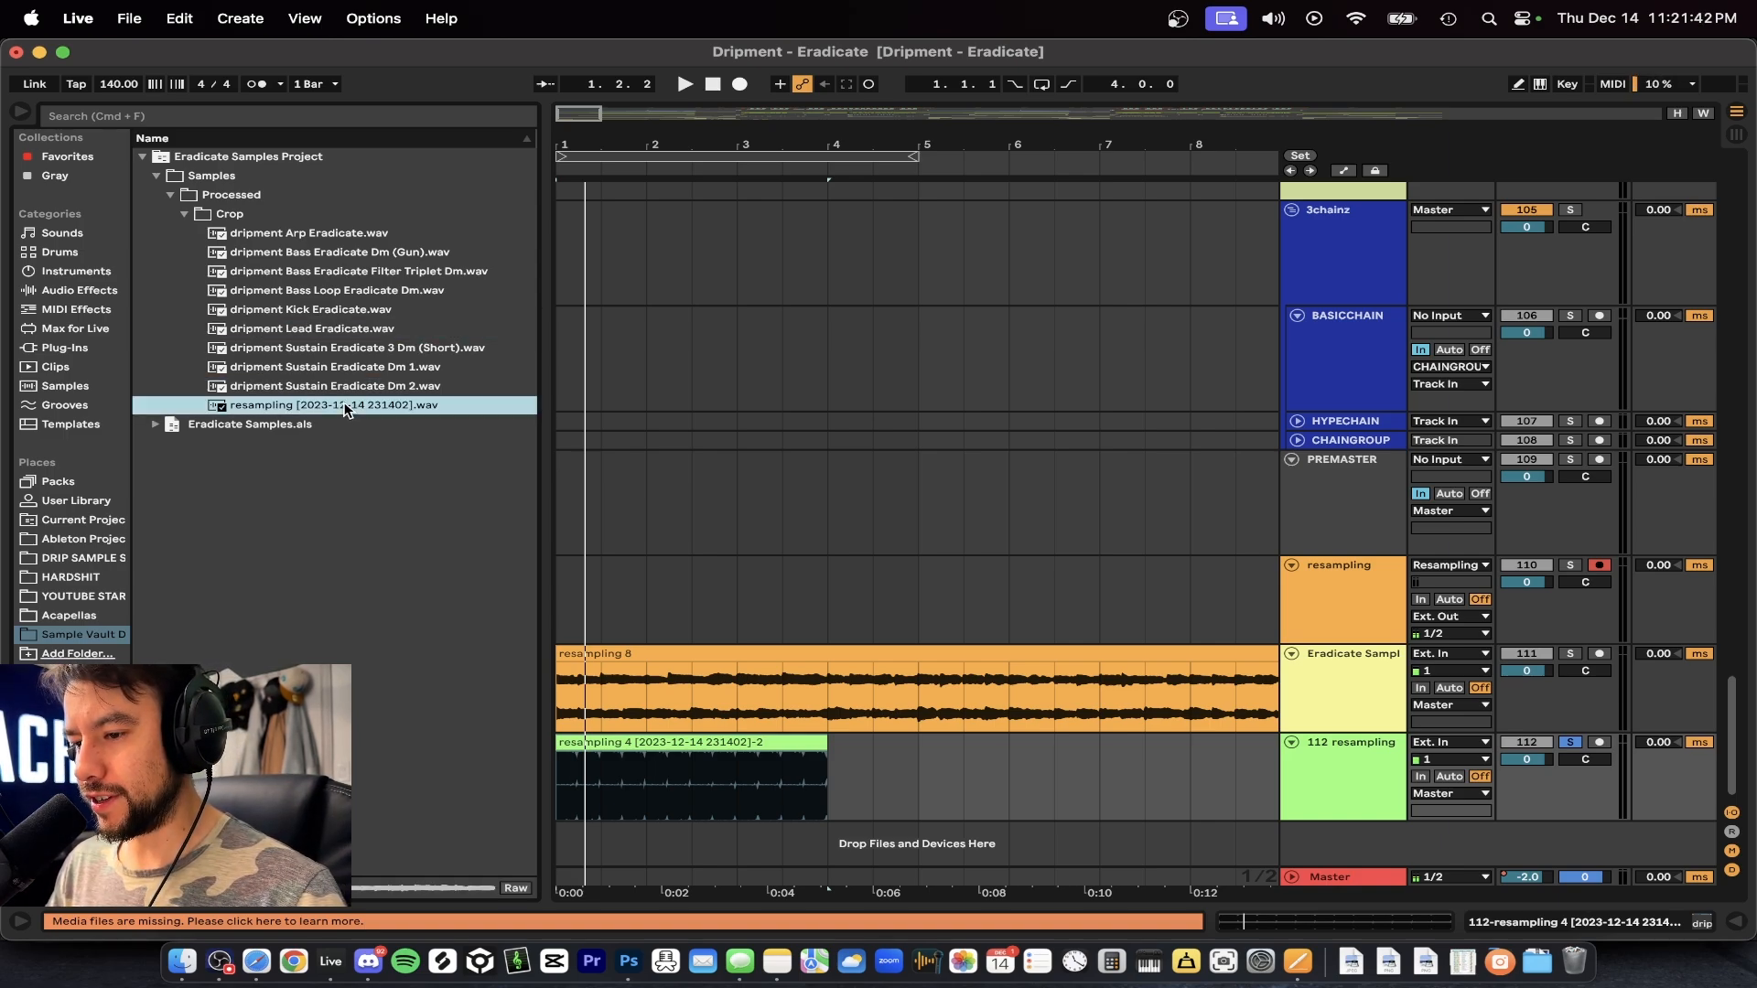
{"action": "double_click", "coordinate": [330, 405]}
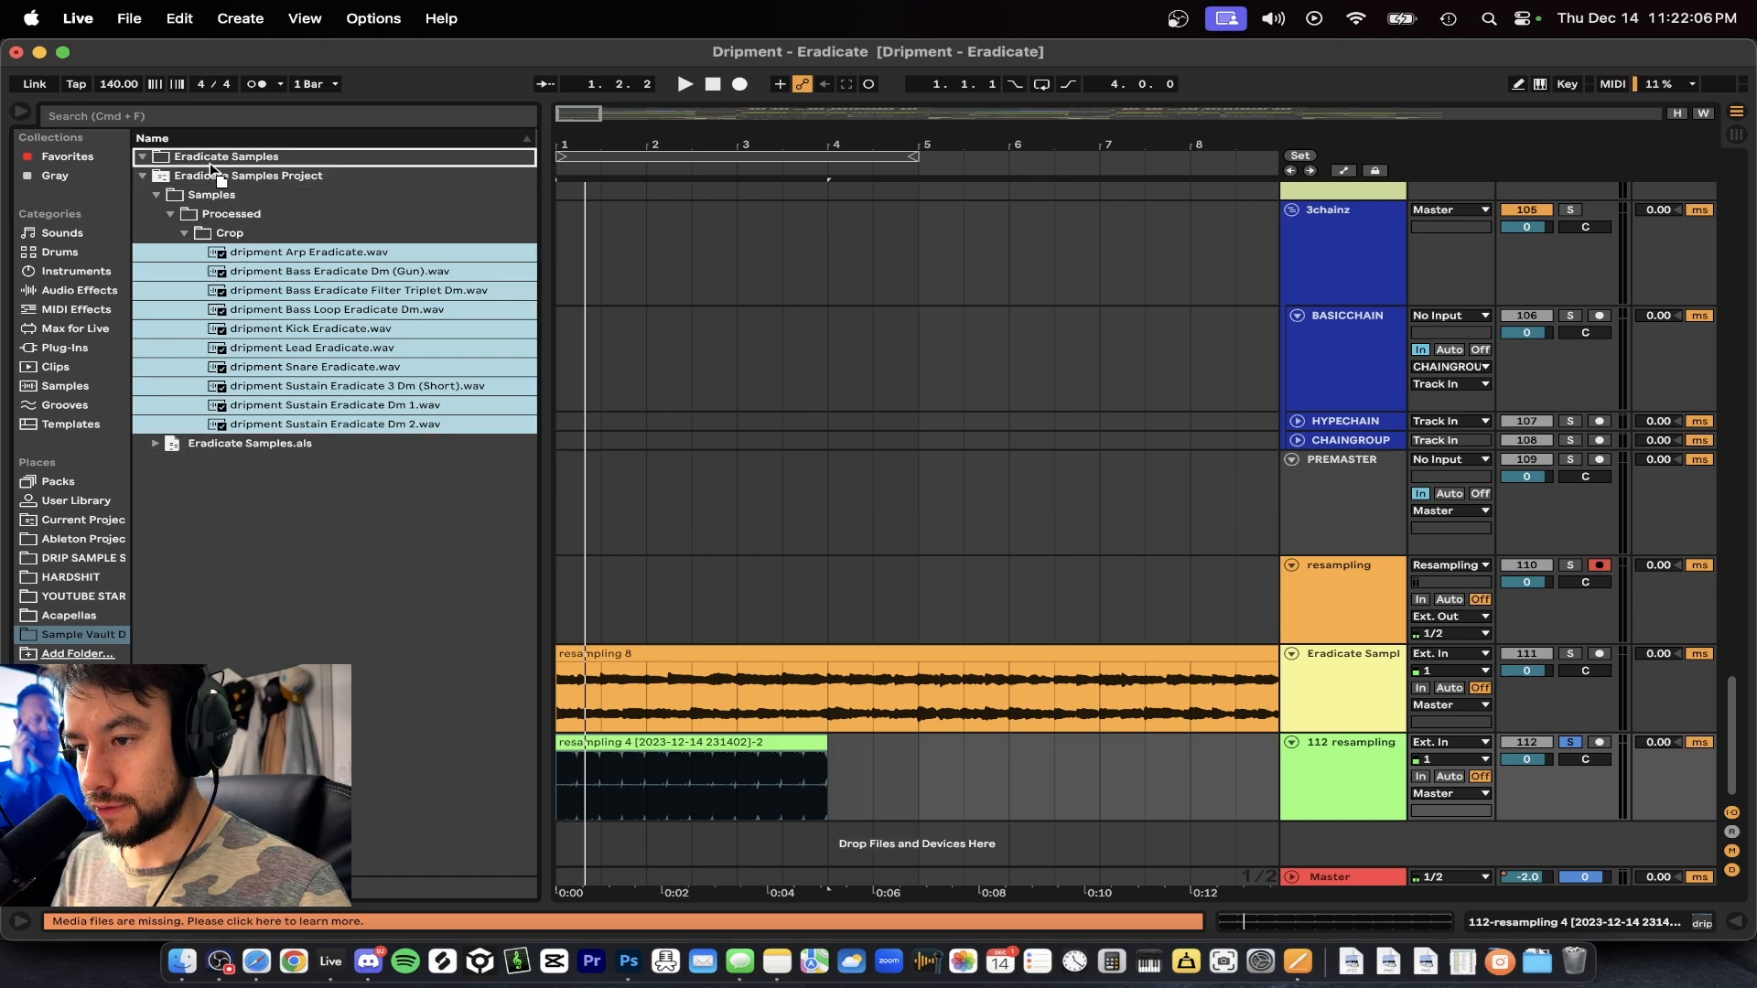
Step: Move the leftover Eradicate Samples Project folder to the trash
{"action": "left_click", "coordinate": [141, 175]}
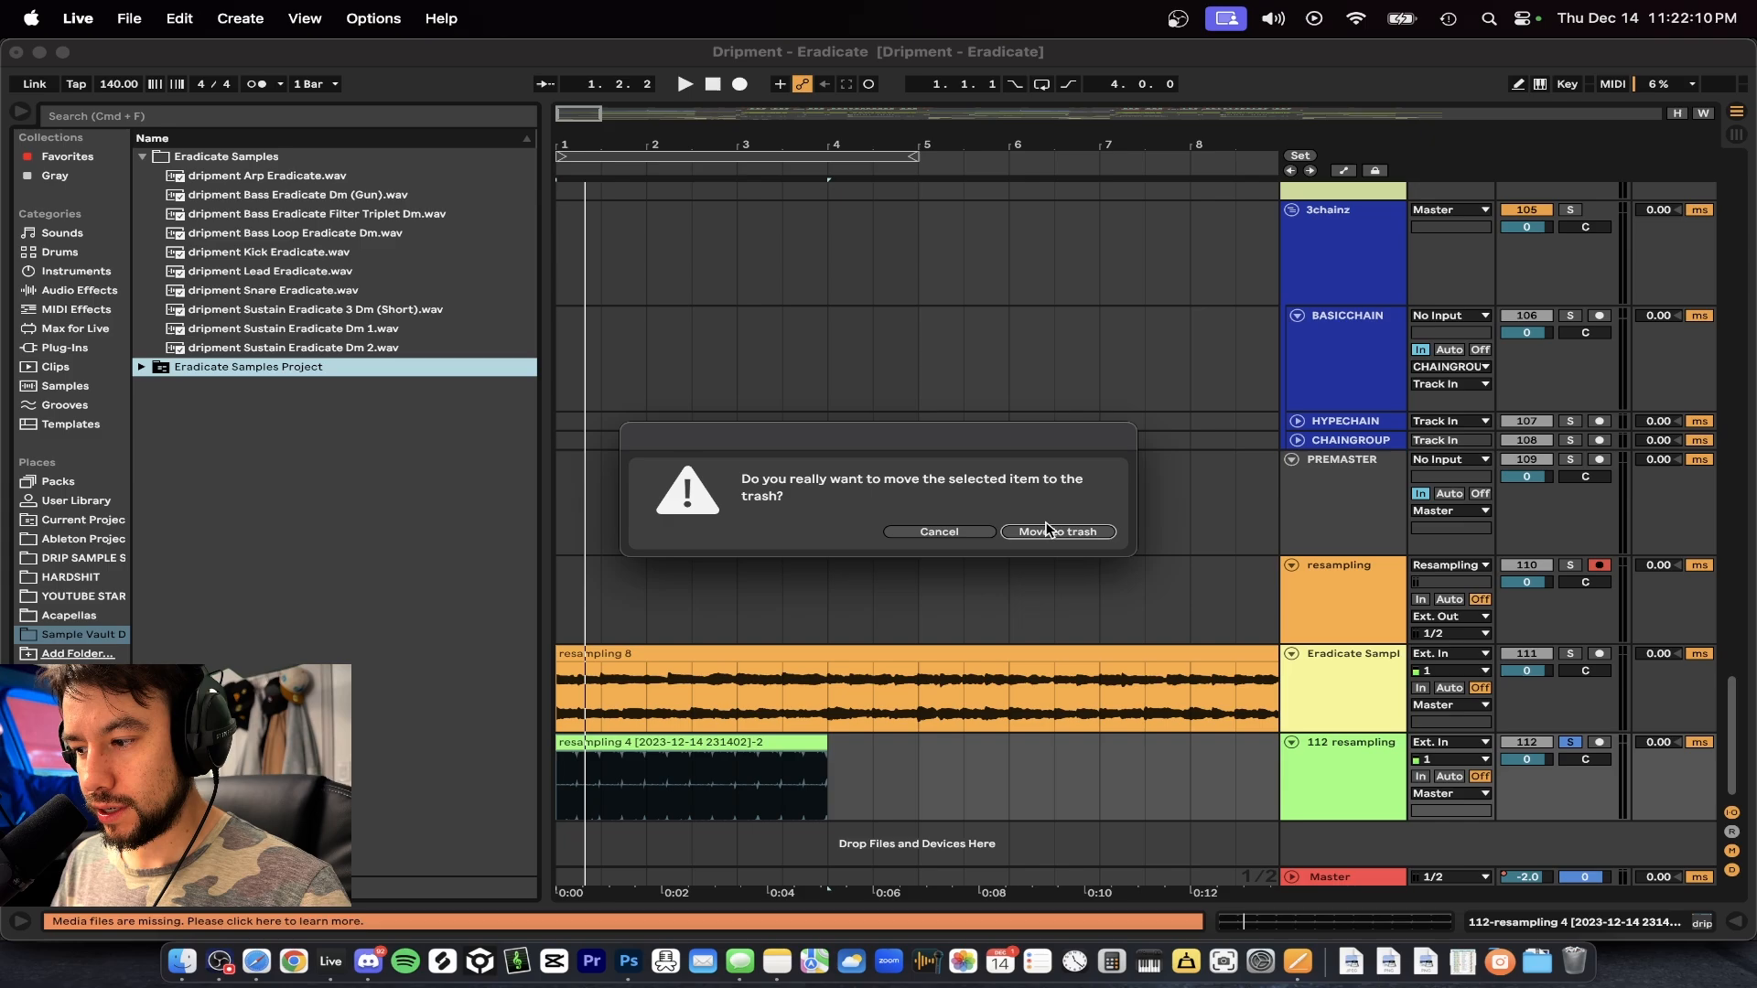
{"action": "left_click", "coordinate": [1057, 530]}
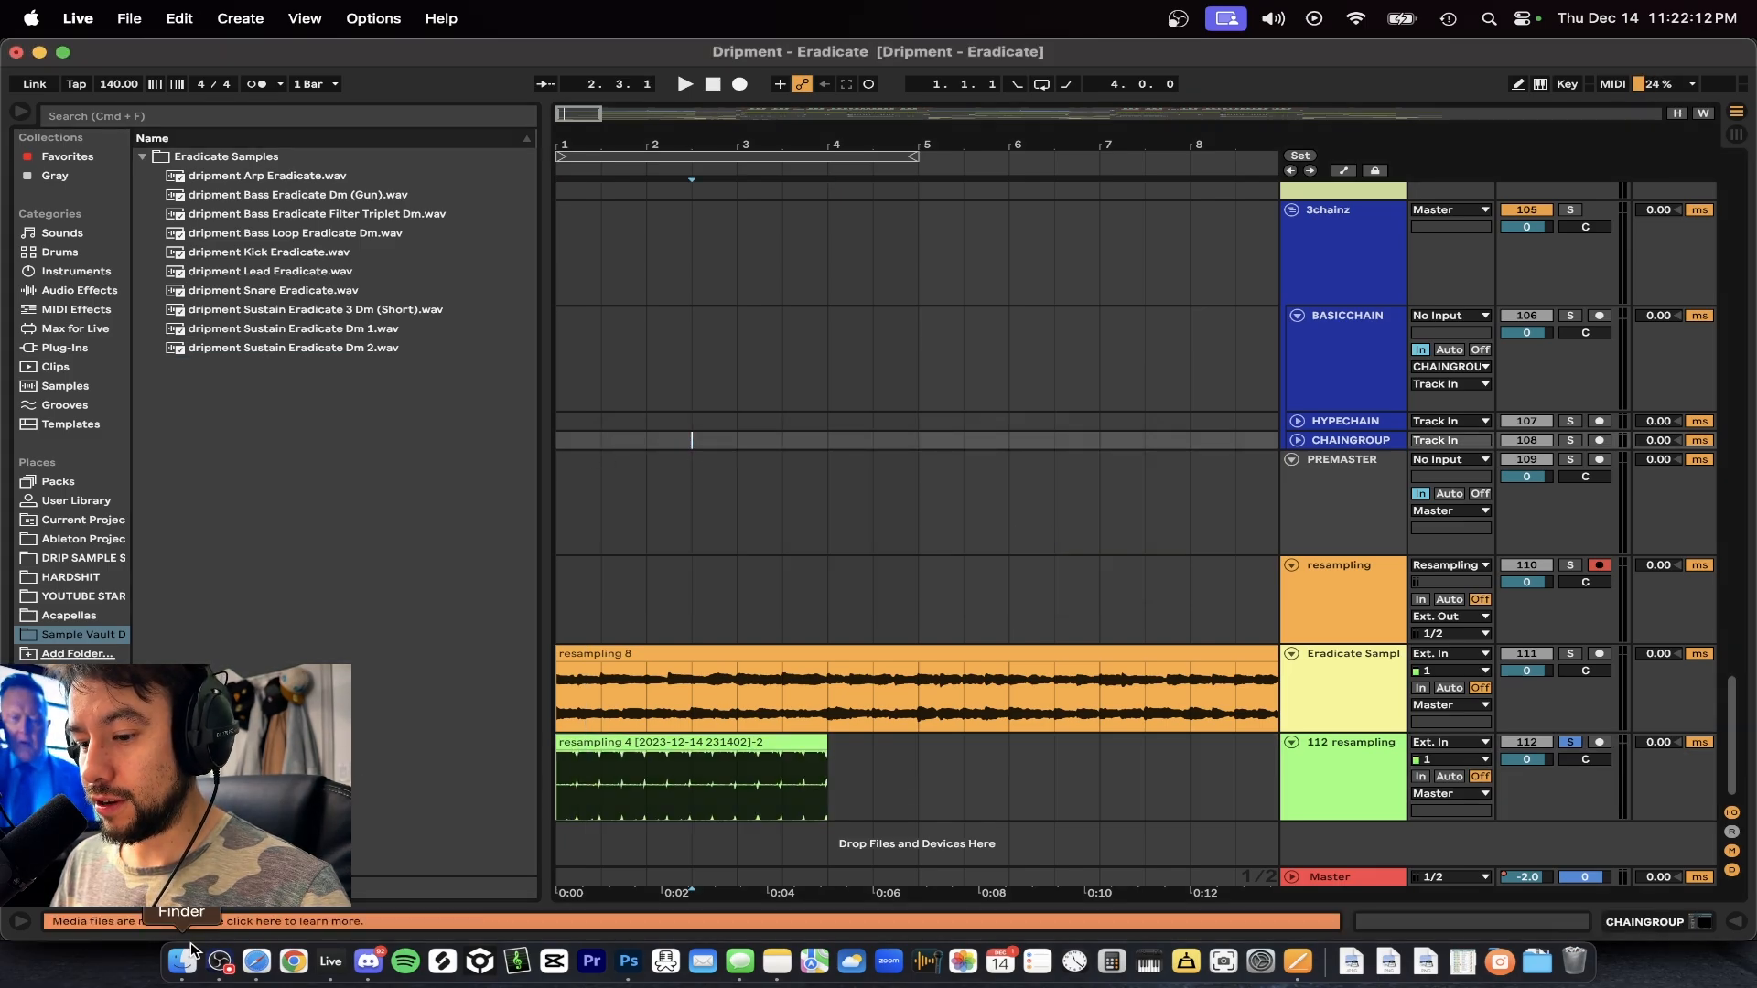
Step: In Finder, open Music > Sample Vault Dripment #1 > Eradicate Samples
{"action": "left_click", "coordinate": [181, 961]}
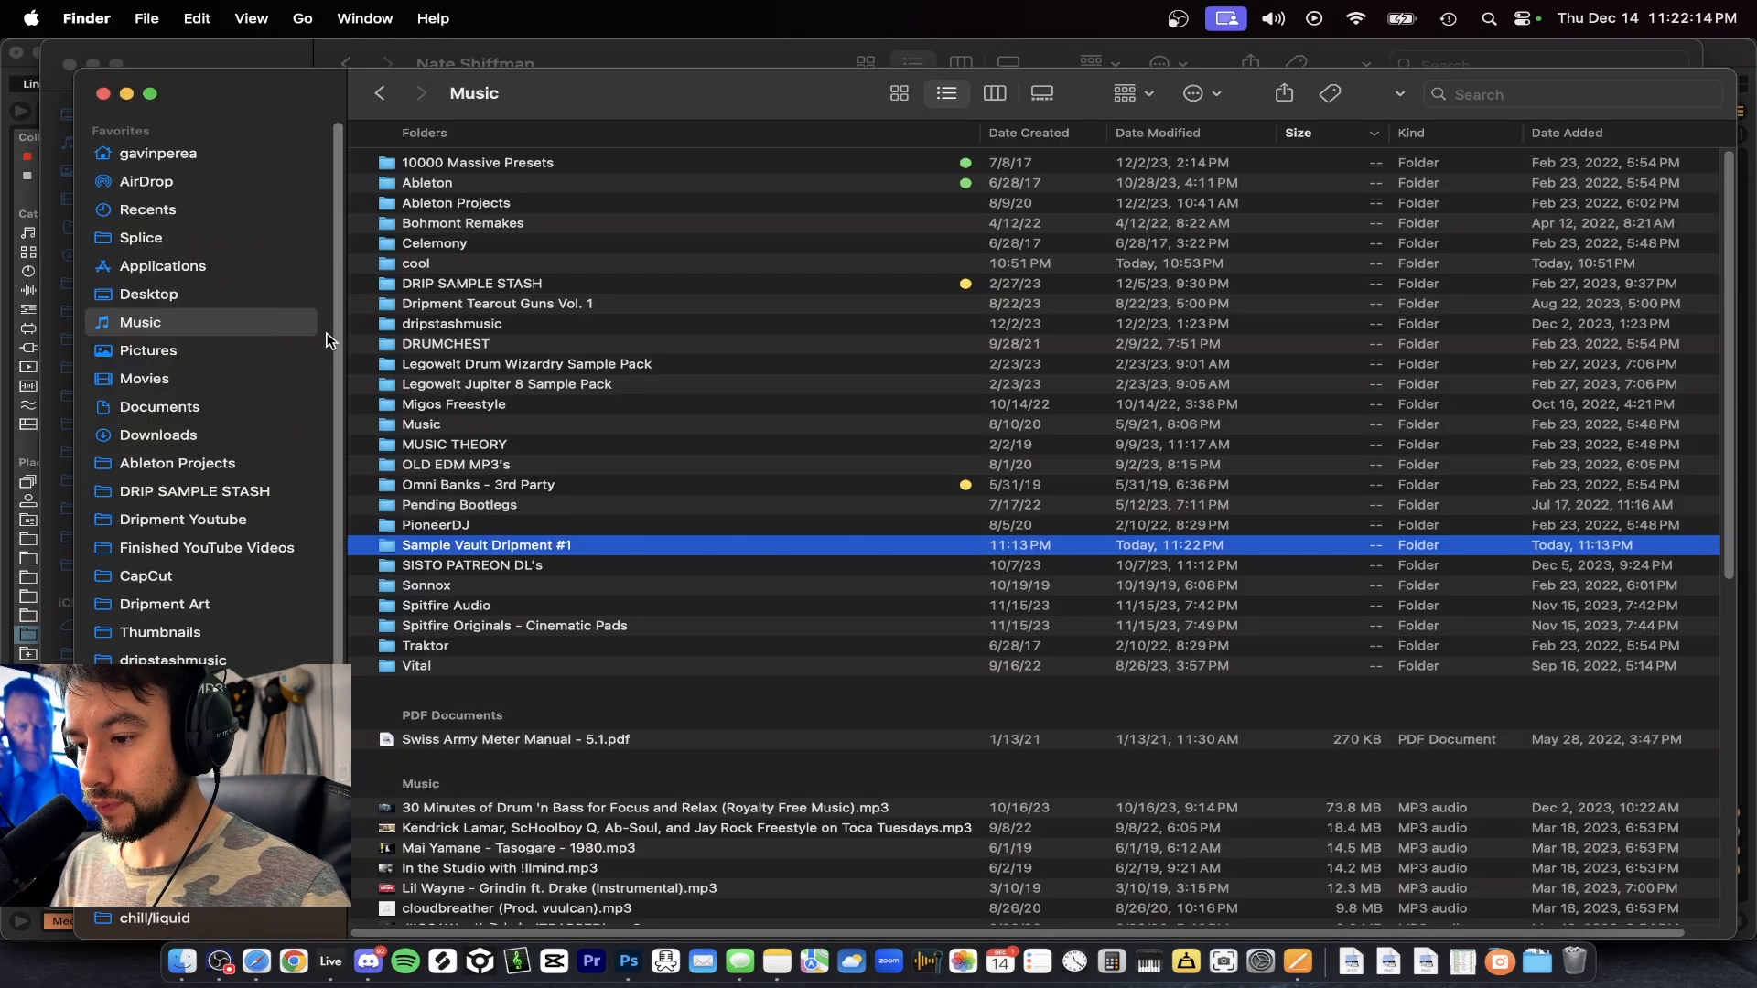
{"action": "double_click", "coordinate": [487, 545]}
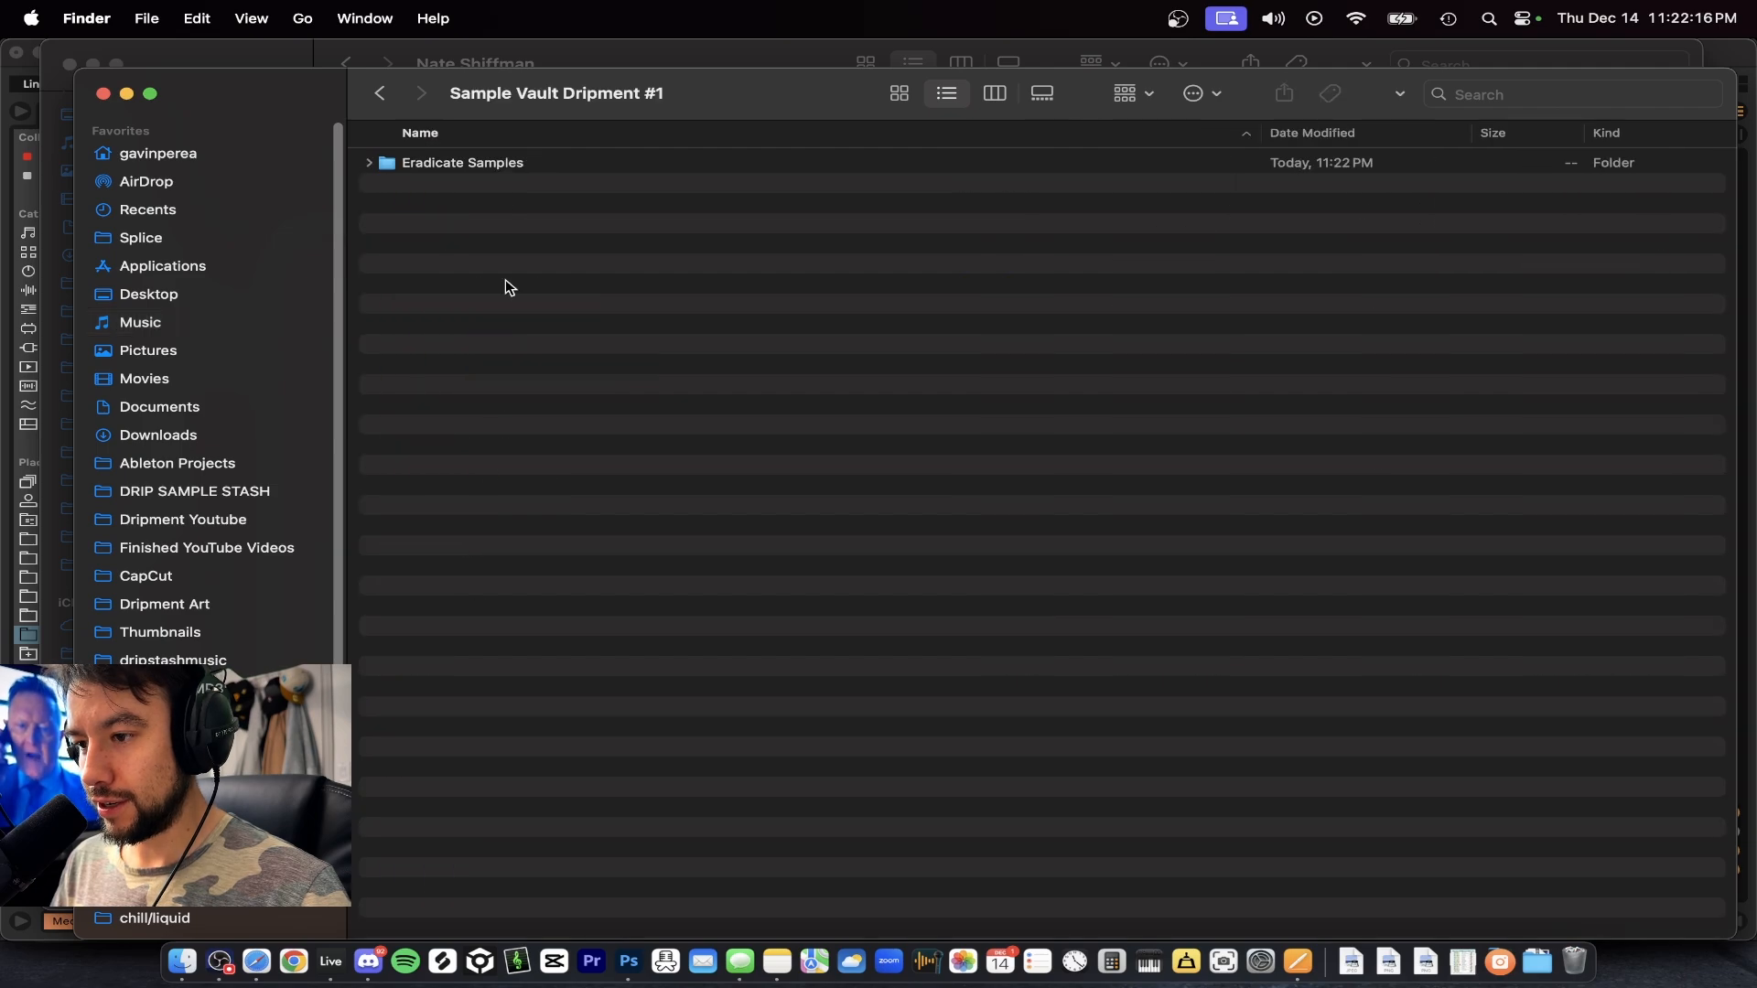
{"action": "double_click", "coordinate": [462, 163]}
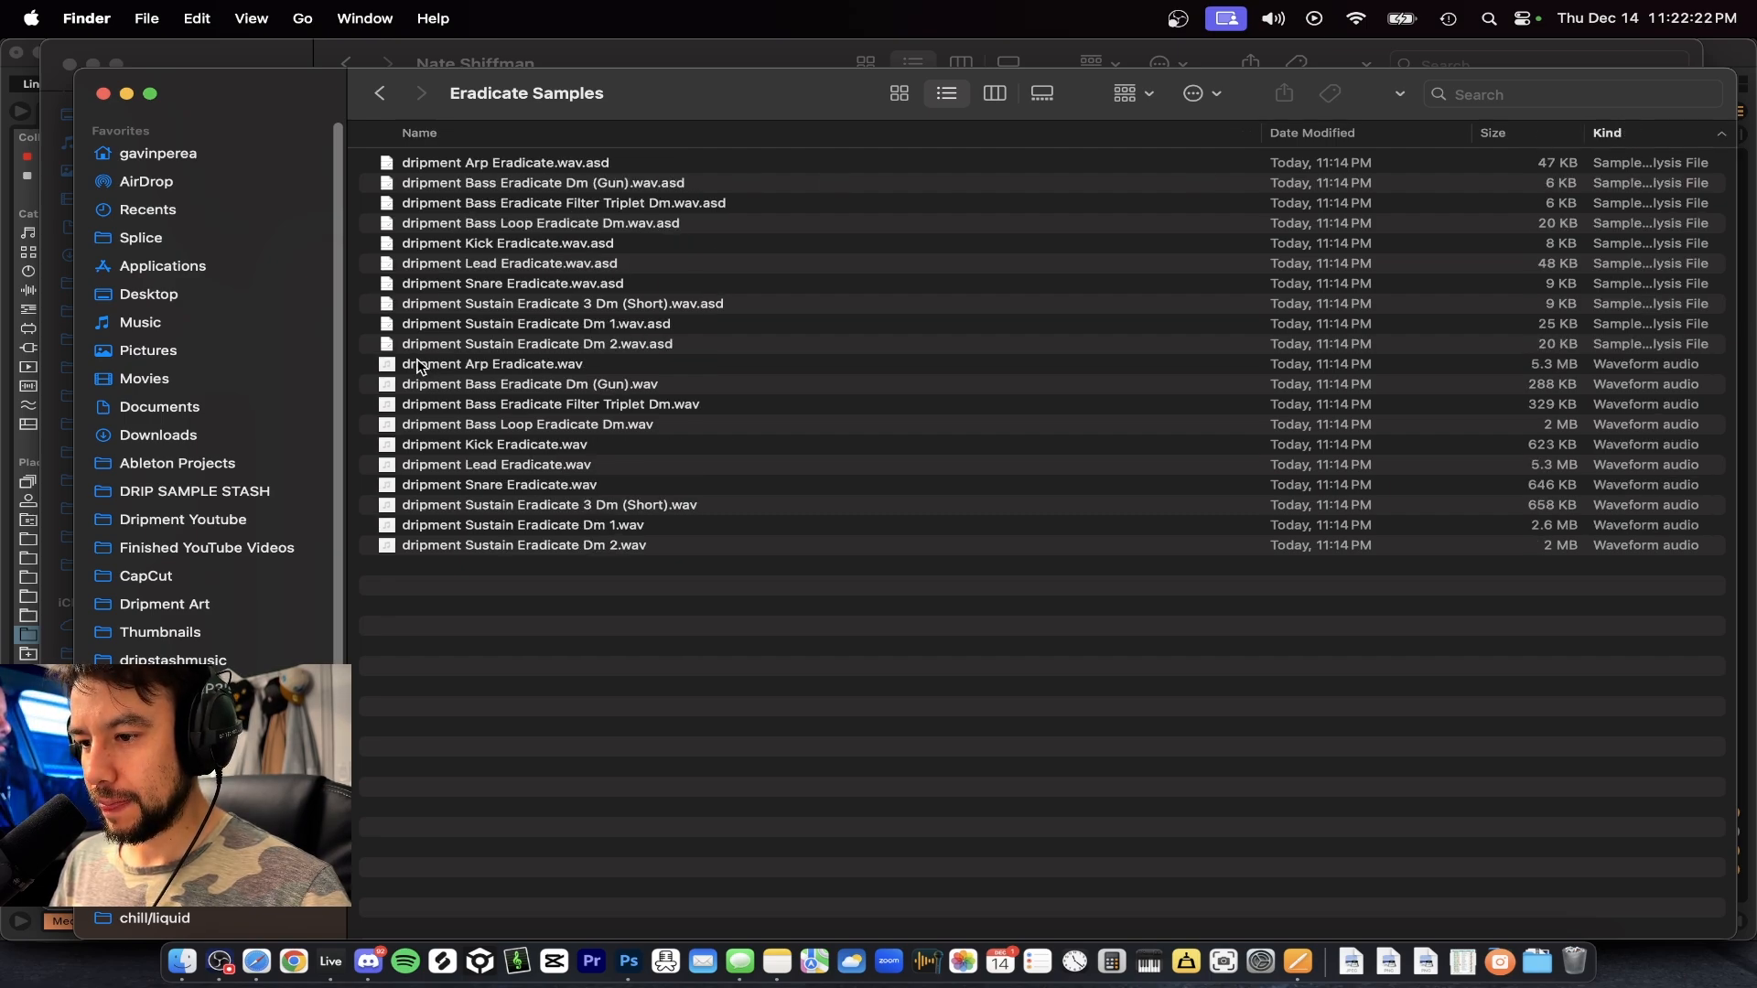
Step: Preview the Arp, Bass Filter Triplet Dm and Lead Eradicate samples in Quick Look
{"action": "left_click", "coordinate": [538, 344]}
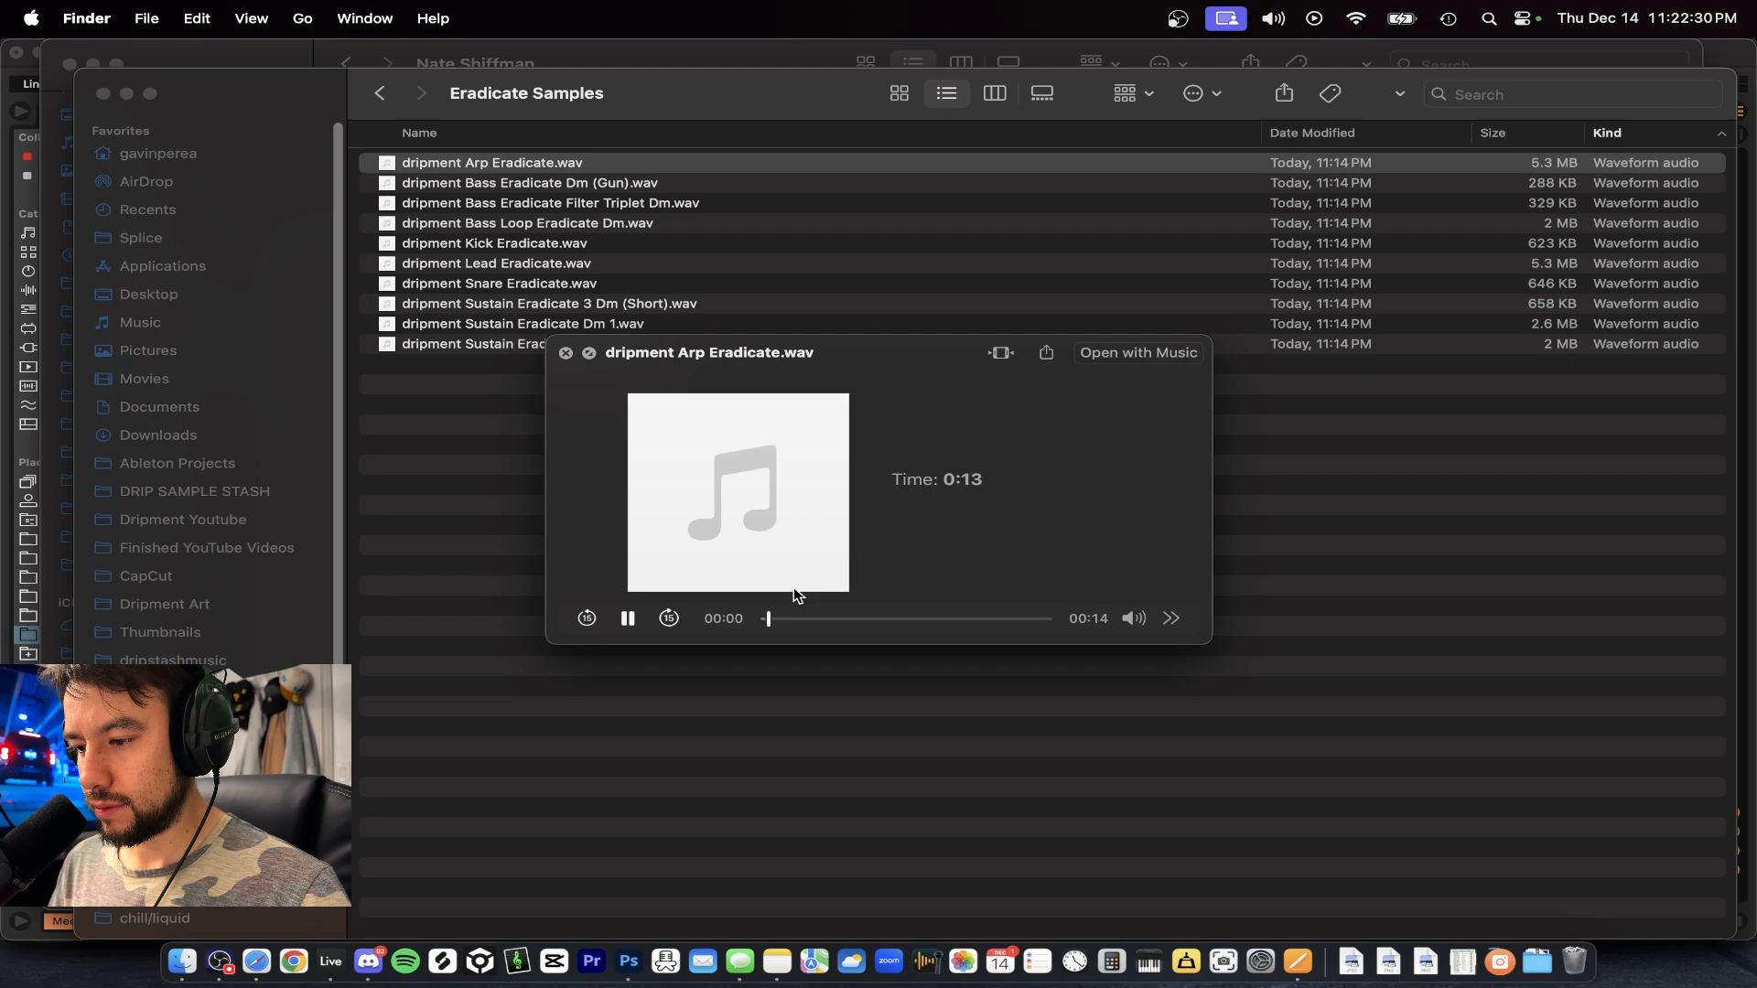
{"action": "left_click", "coordinate": [528, 183]}
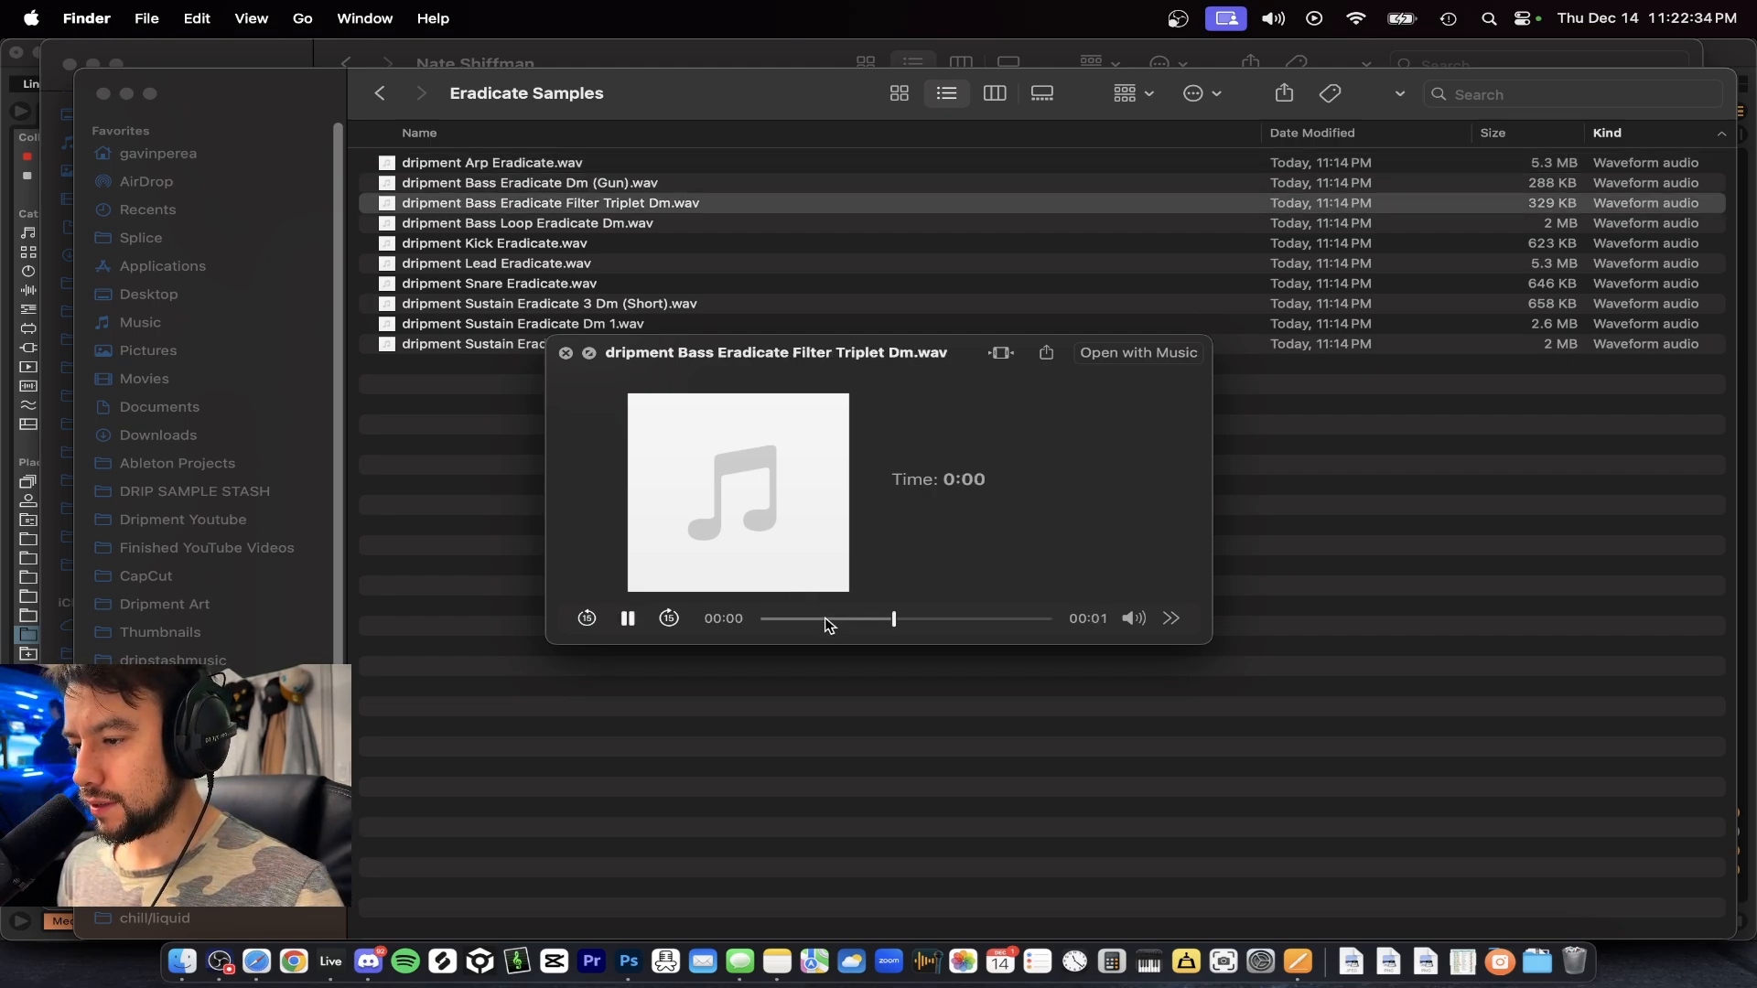
{"action": "left_click", "coordinate": [493, 243]}
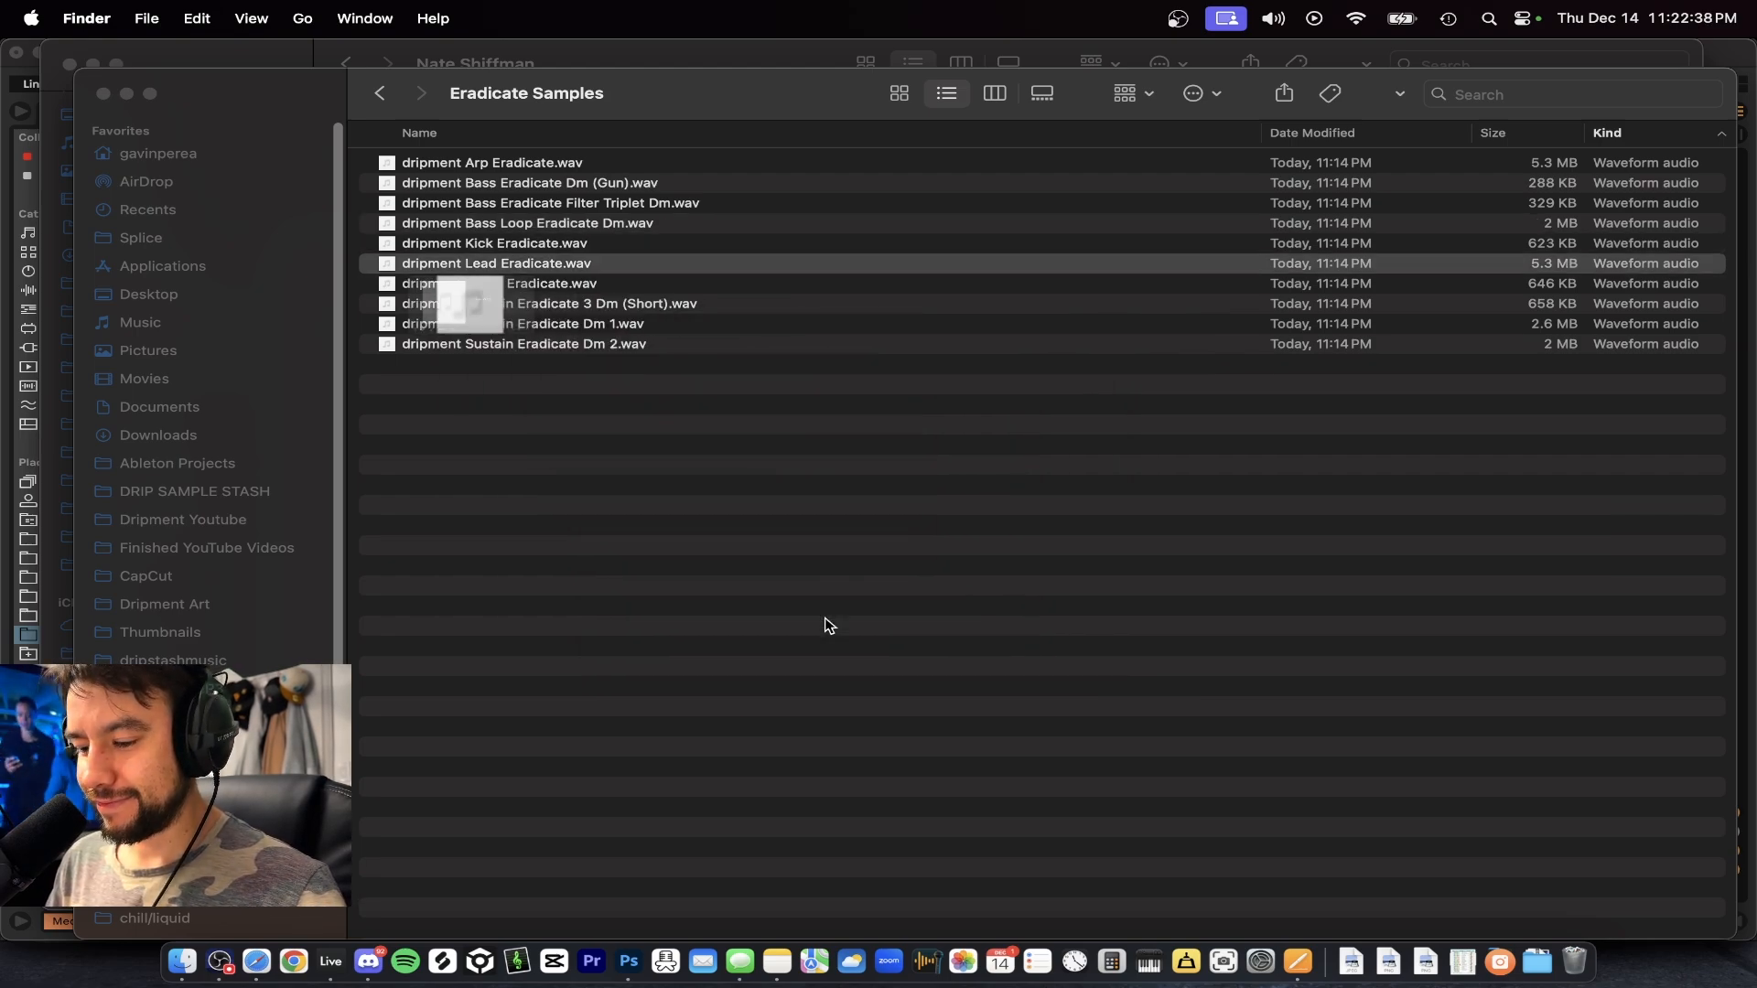
{"action": "left_click", "coordinate": [497, 263]}
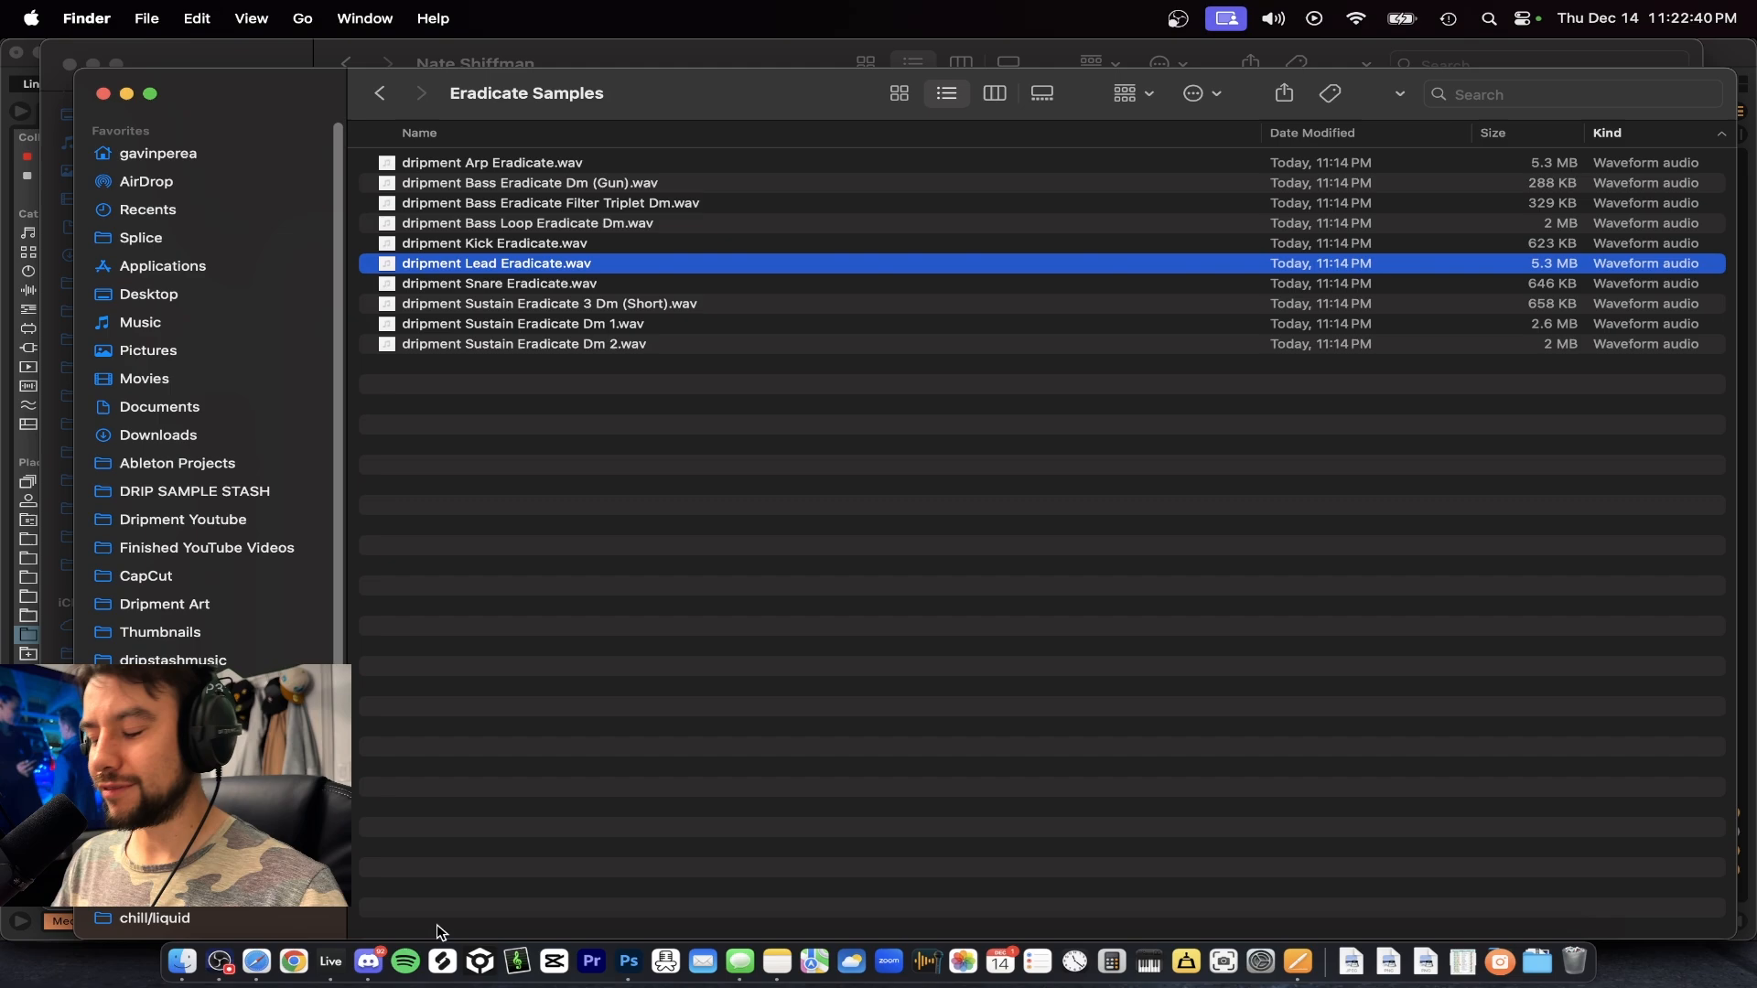